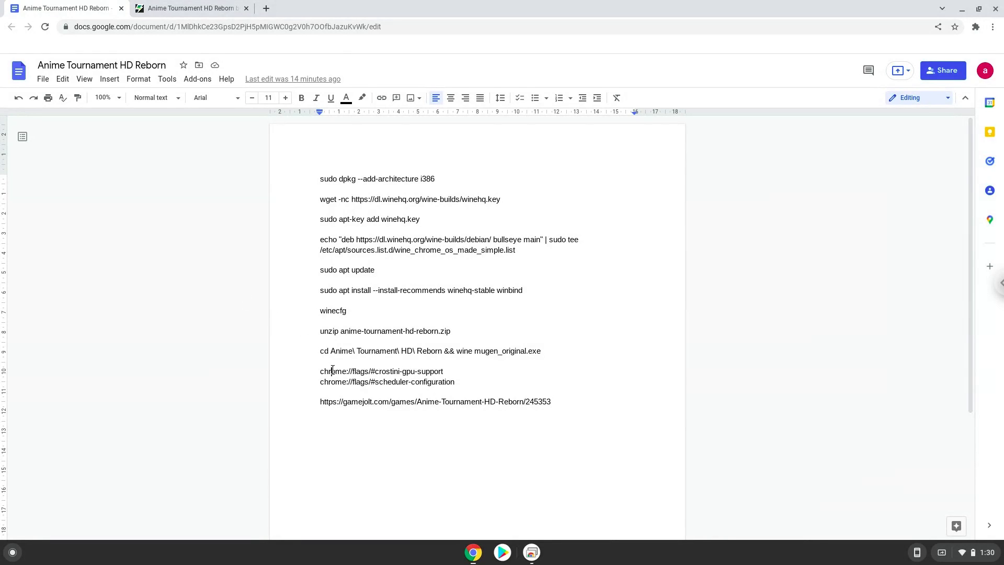
Step: Enable the Crostini GPU Support flag via its copied chrome://flags address, then return to the notes
{"action": "right_click", "coordinate": [381, 371]}
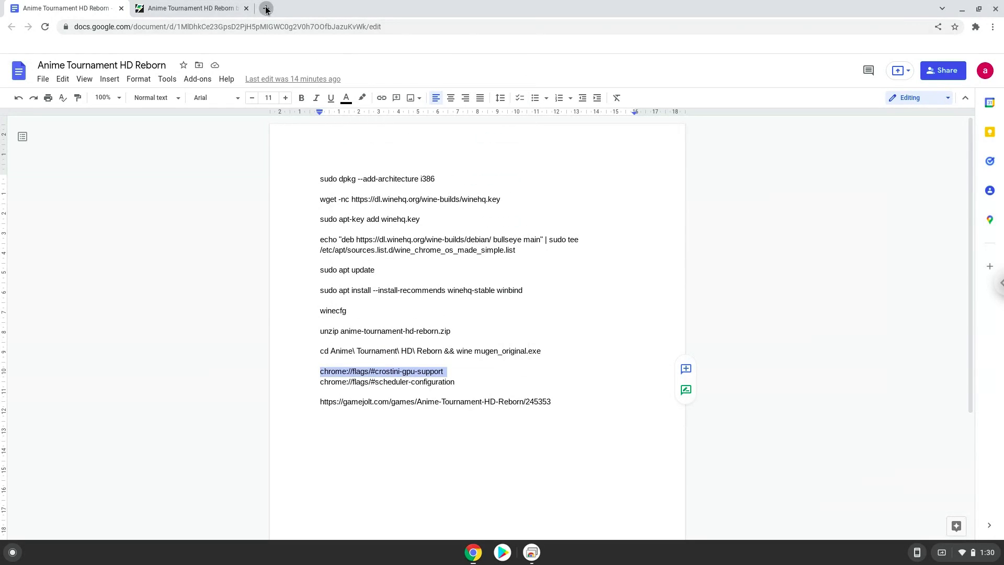
{"action": "left_click", "coordinate": [265, 8]}
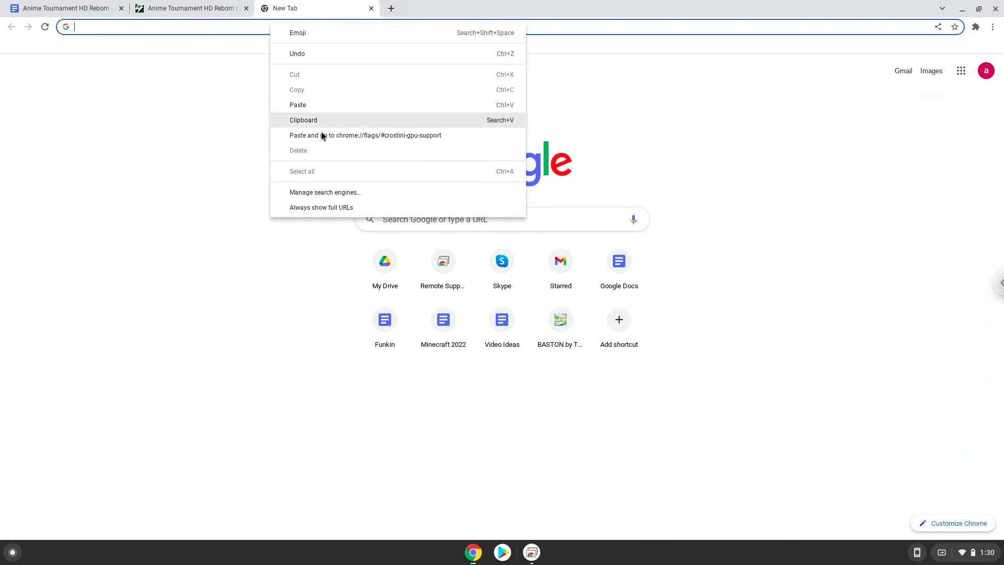
{"action": "left_click", "coordinate": [365, 135]}
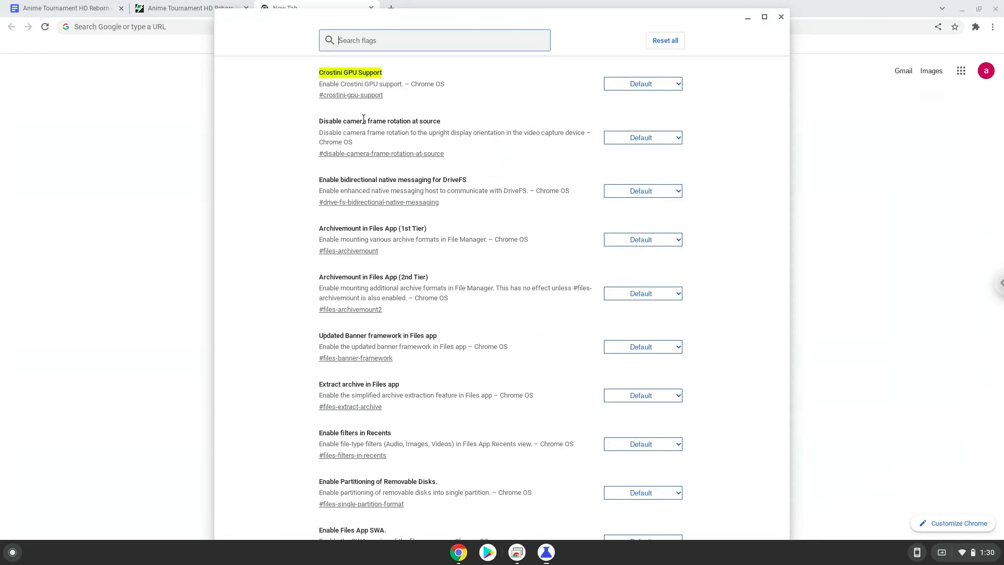
{"action": "left_click", "coordinate": [641, 83]}
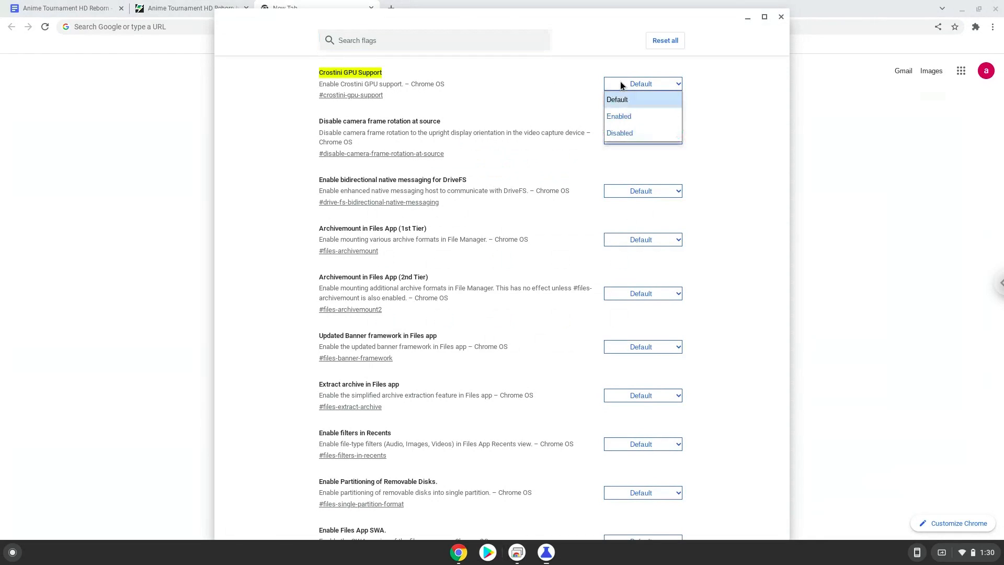
{"action": "left_click", "coordinate": [619, 116]}
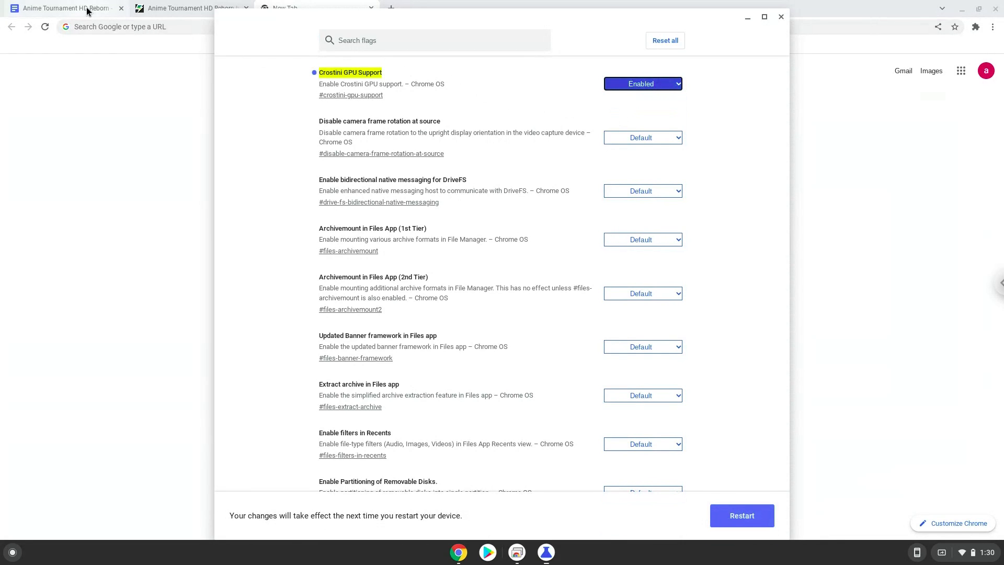
{"action": "left_click", "coordinate": [62, 8]}
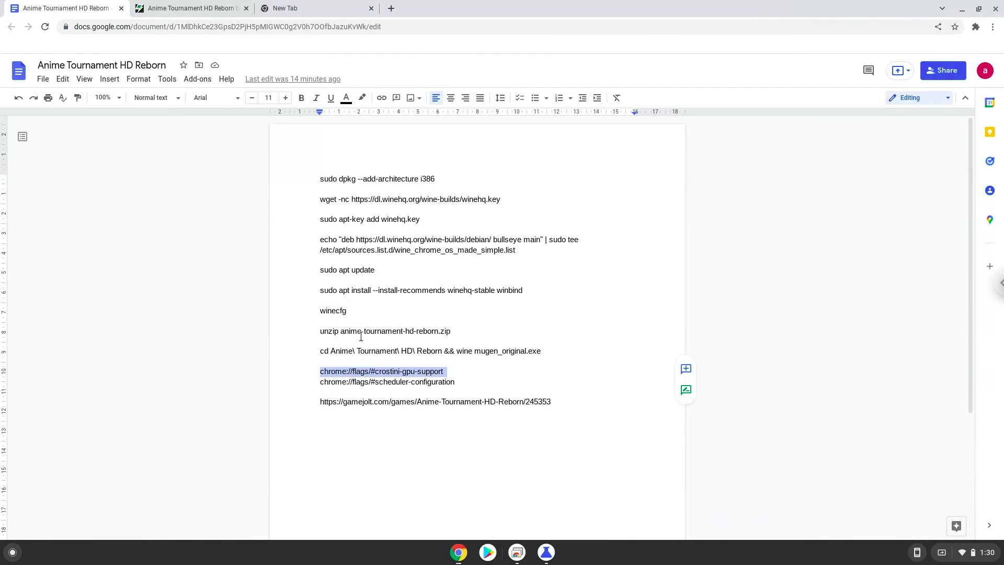
Step: Set Scheduler Configuration to 'Enables Hyper-Threading on relevant CPUs' and restart Chrome
{"action": "double_click", "coordinate": [390, 382]}
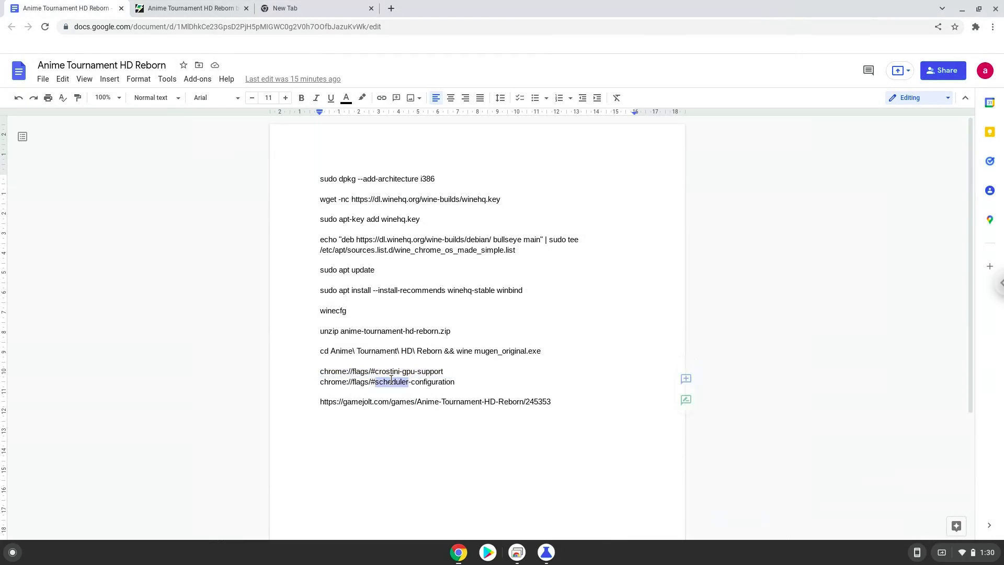
{"action": "right_click", "coordinate": [387, 381]}
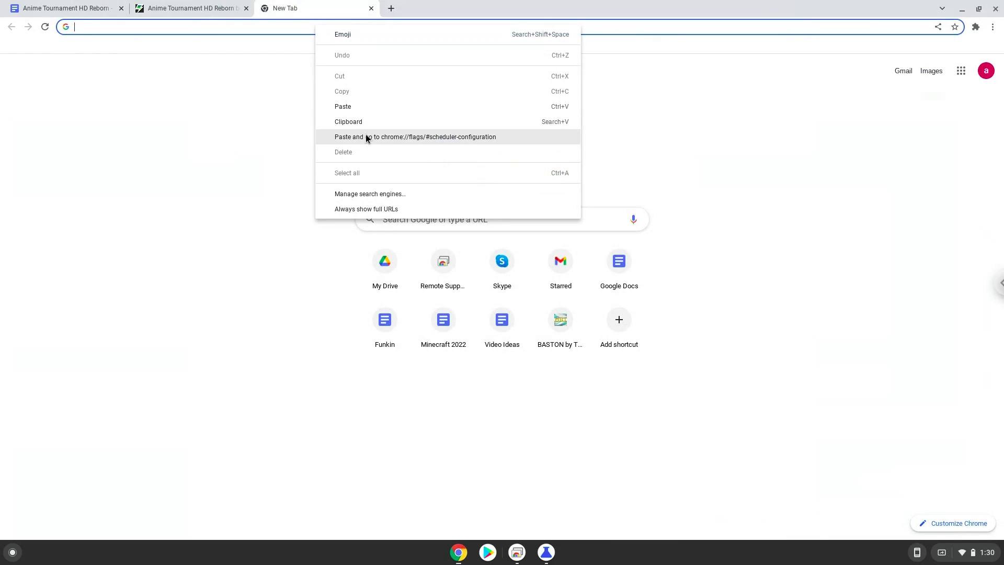
{"action": "left_click", "coordinate": [415, 137]}
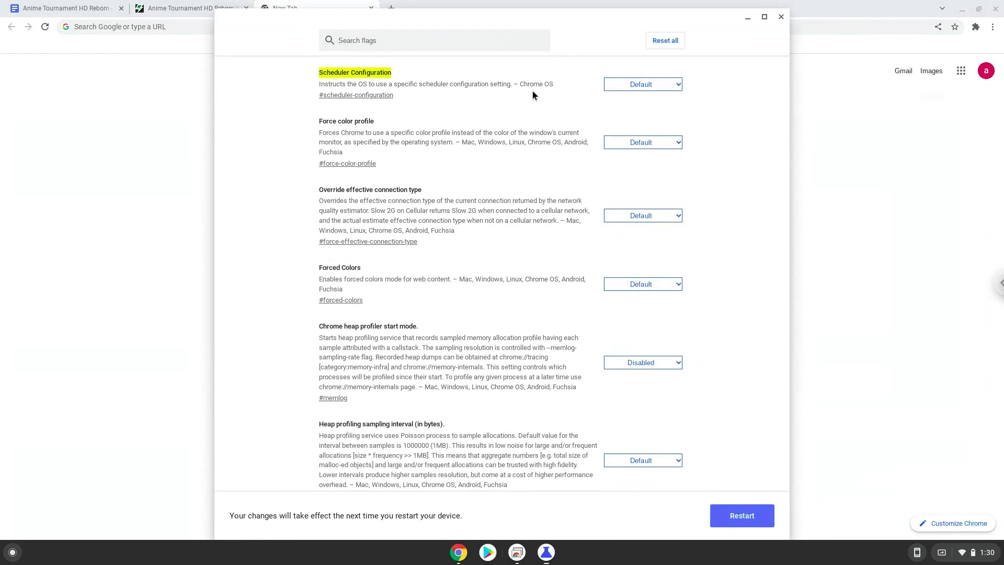
{"action": "left_click", "coordinate": [642, 84]}
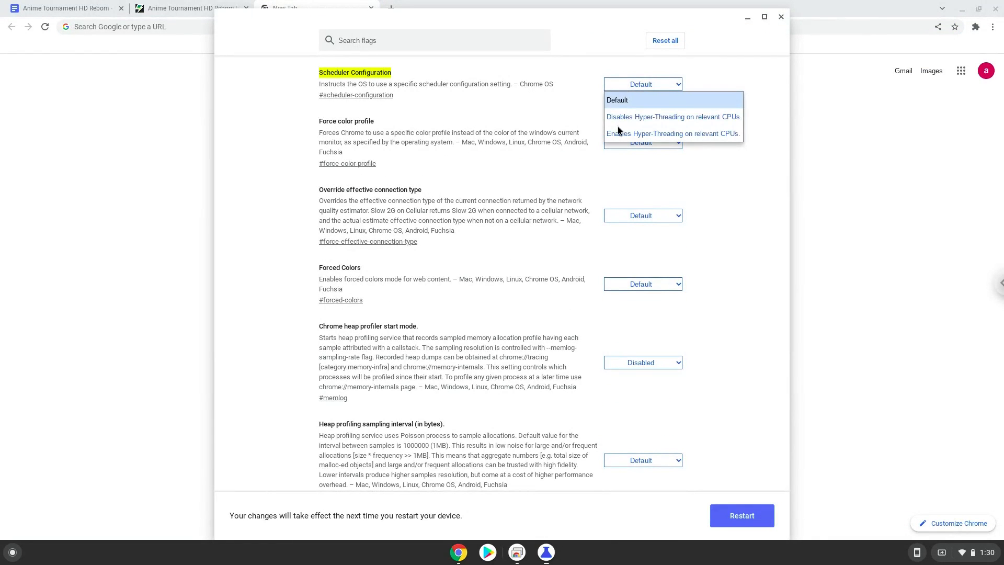
{"action": "left_click", "coordinate": [672, 133]}
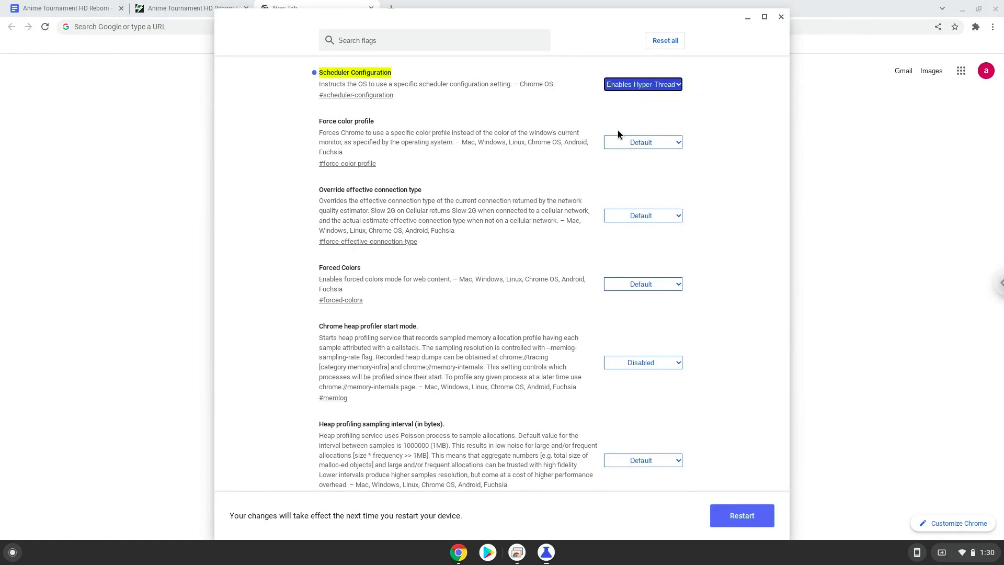
{"action": "mouse_move", "coordinate": [724, 482]}
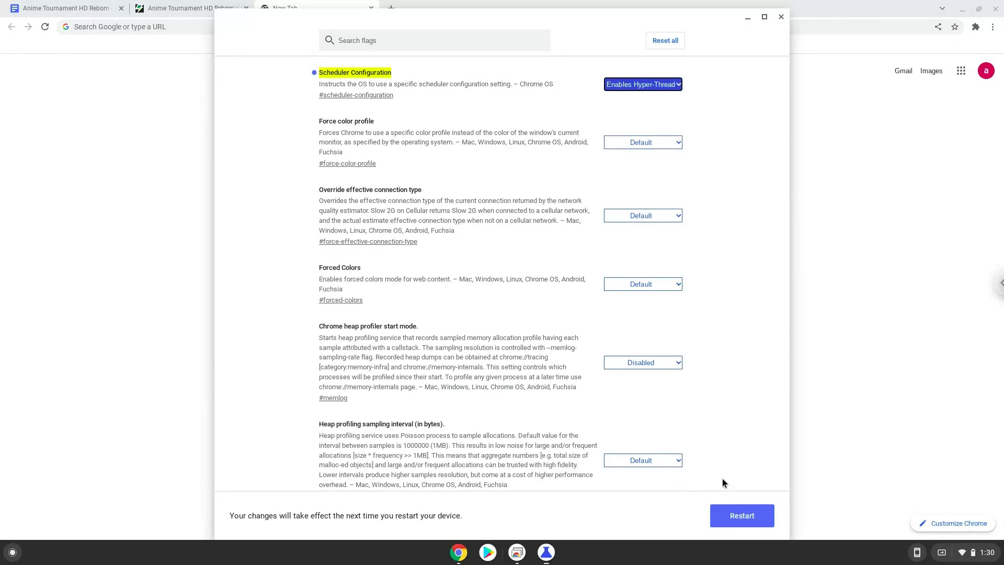
{"action": "left_click", "coordinate": [741, 516]}
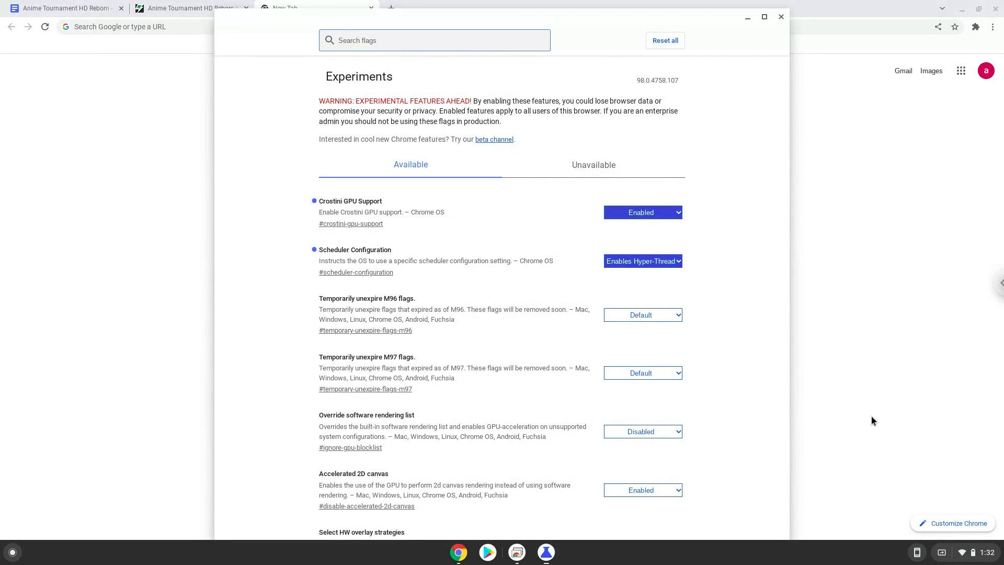
{"action": "mouse_move", "coordinate": [957, 537]}
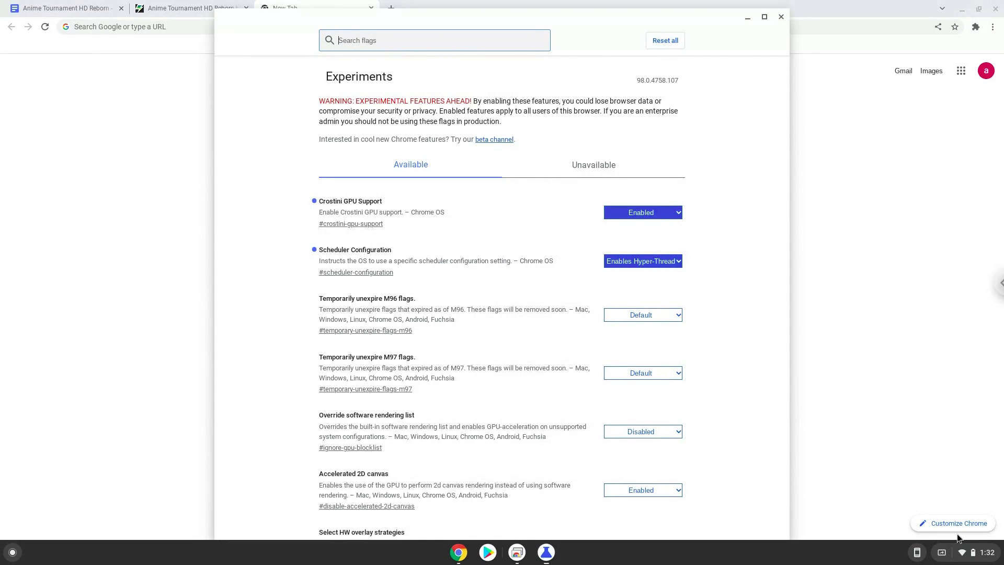
{"action": "mouse_move", "coordinate": [969, 549]}
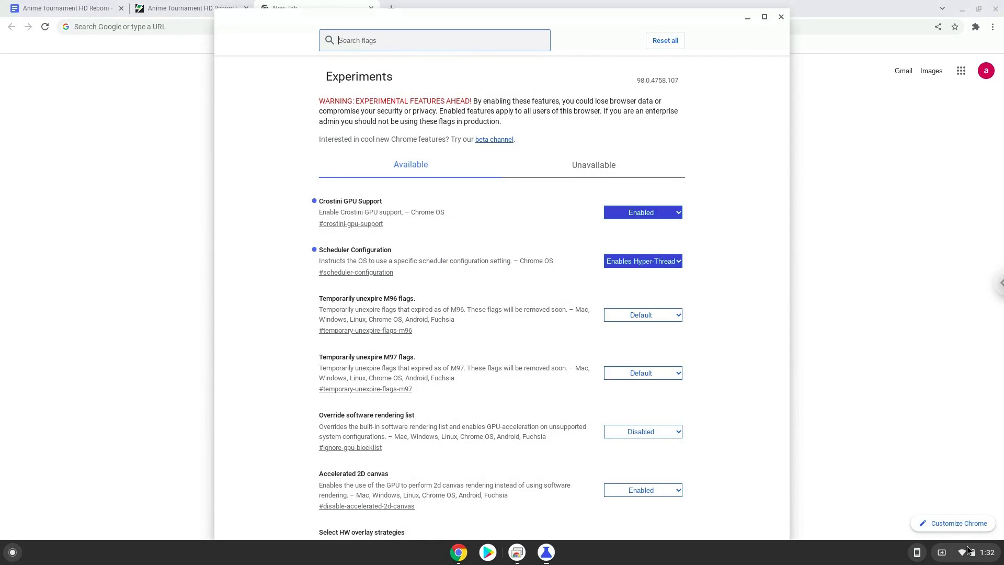
Step: Open quick settings from the shelf after confirming both flags are enabled
{"action": "left_click", "coordinate": [973, 552]}
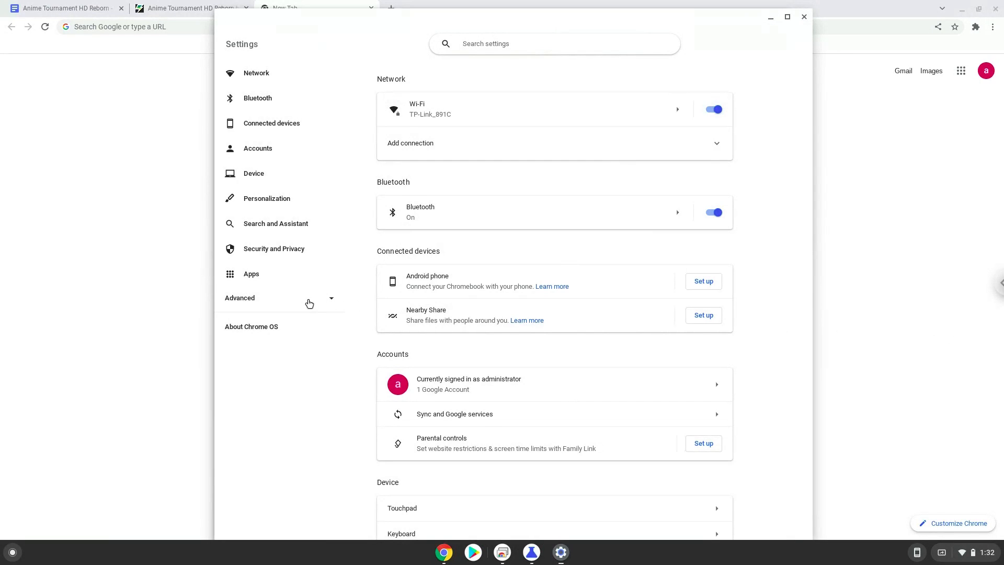
Step: Expand Advanced in Settings and go to the Developers section
{"action": "left_click", "coordinate": [239, 297]}
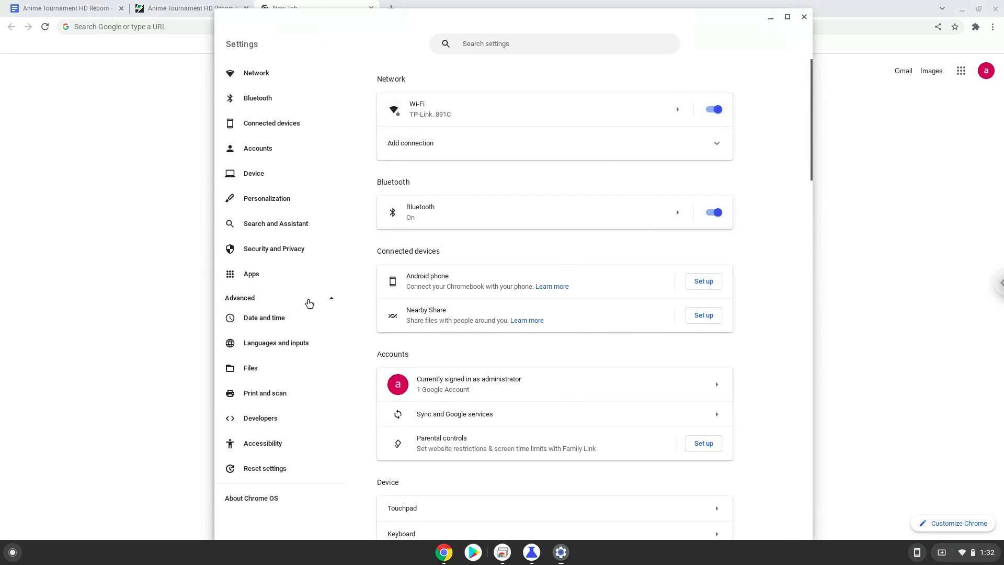
{"action": "mouse_move", "coordinate": [295, 420]}
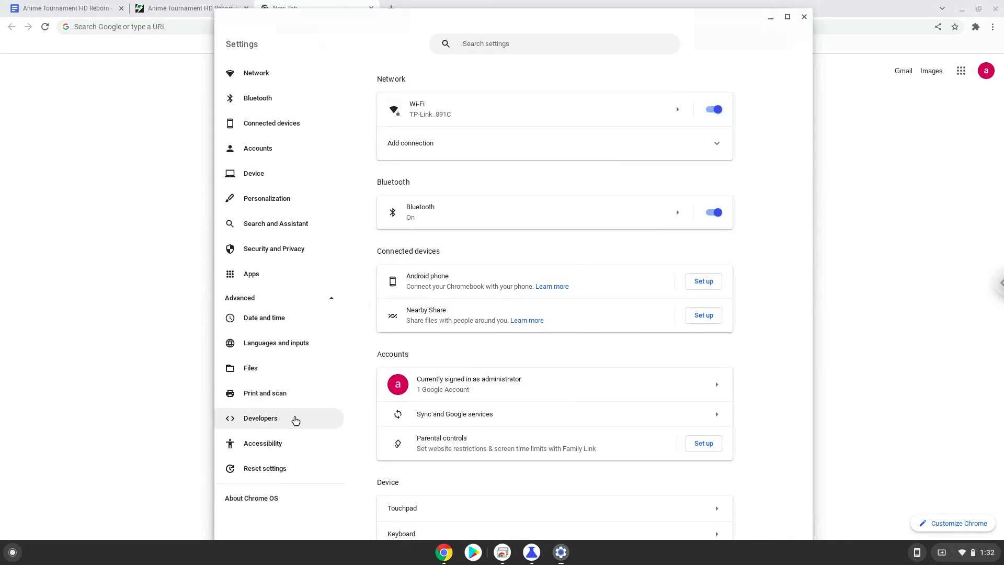
{"action": "left_click", "coordinate": [261, 417]}
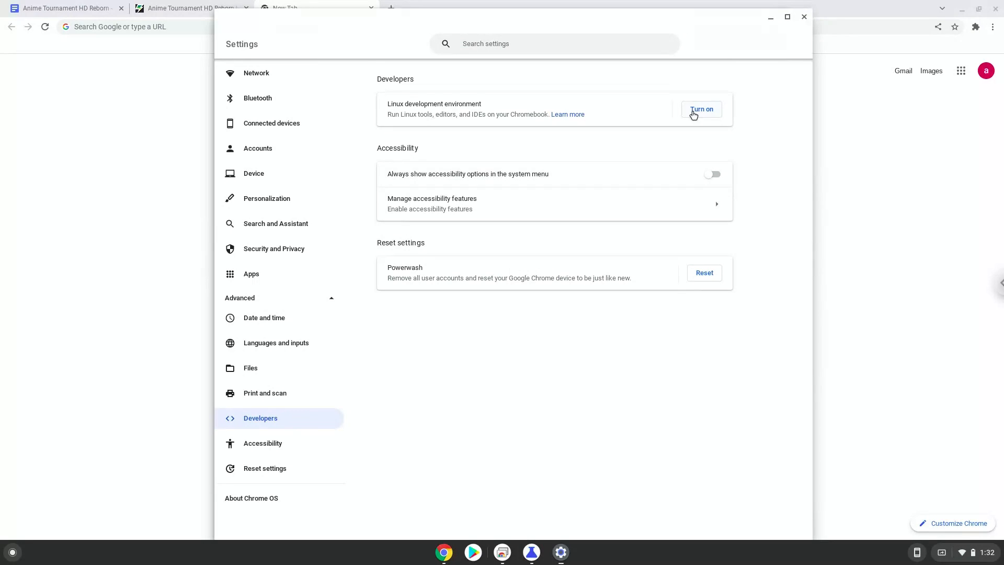
Step: Install the Linux development environment with a custom disk size enlarged beyond 10 GB
{"action": "left_click", "coordinate": [700, 109]}
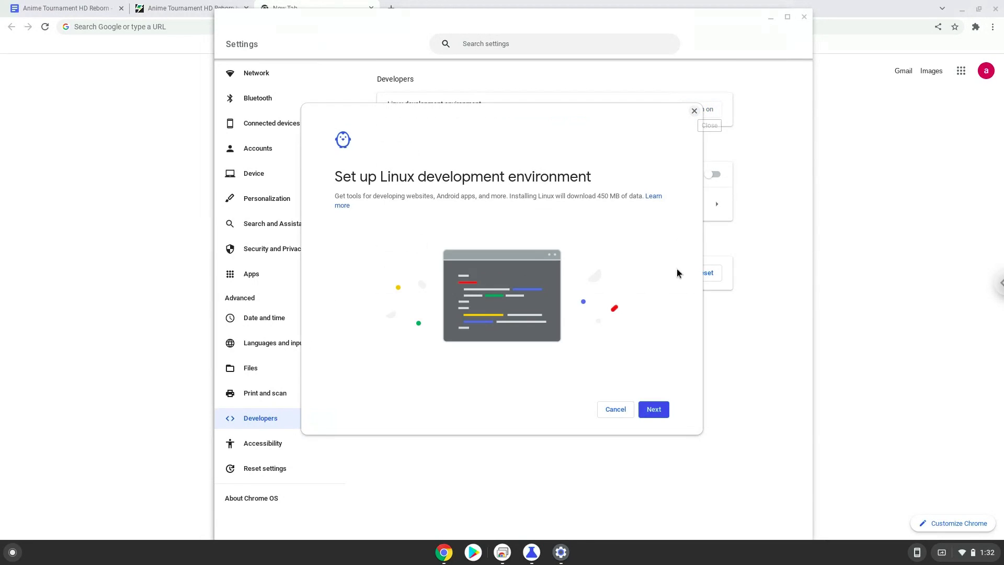
{"action": "left_click", "coordinate": [653, 409]}
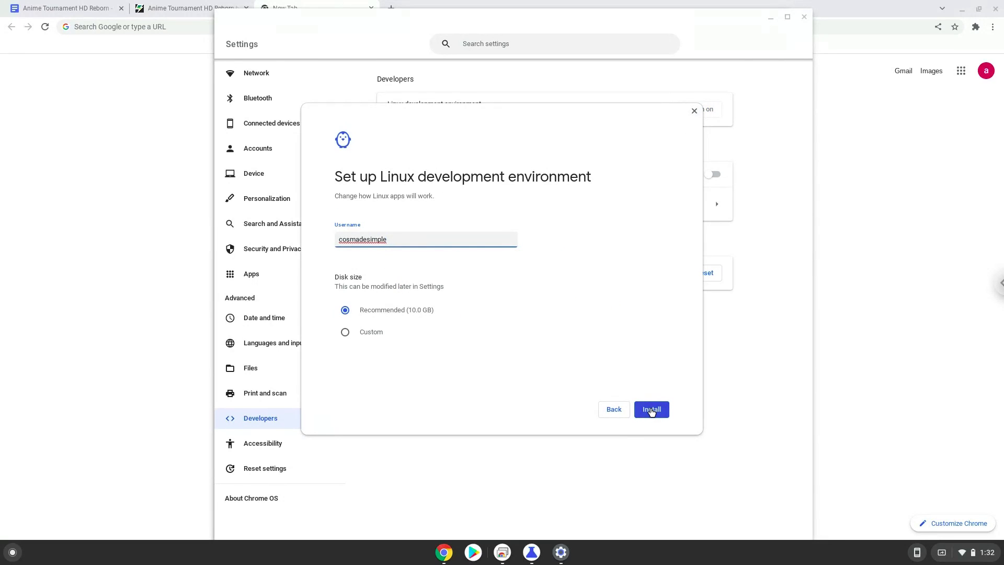
{"action": "left_click", "coordinate": [345, 332]}
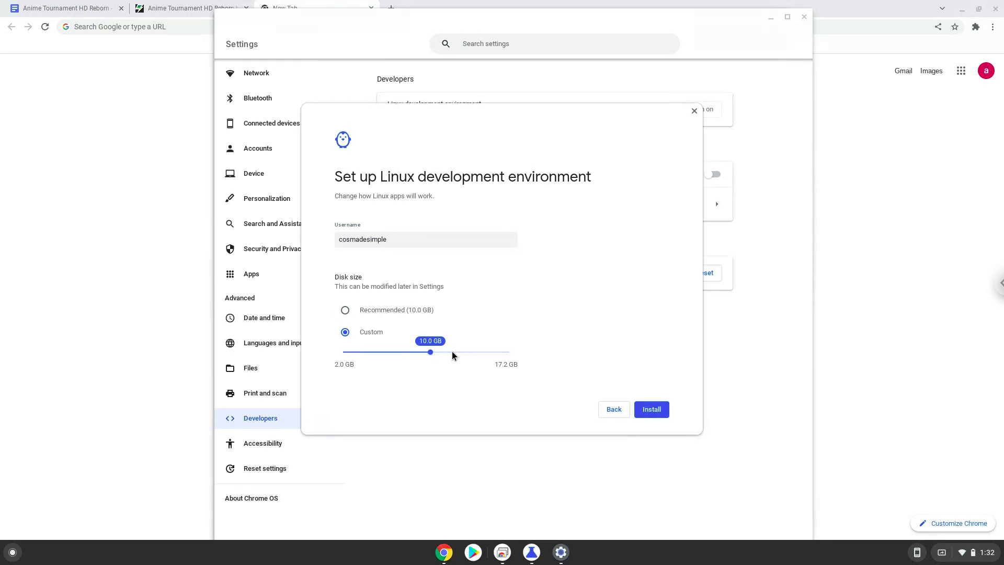
{"action": "left_click_drag", "start_coordinate": [430, 352], "coordinate": [451, 351]}
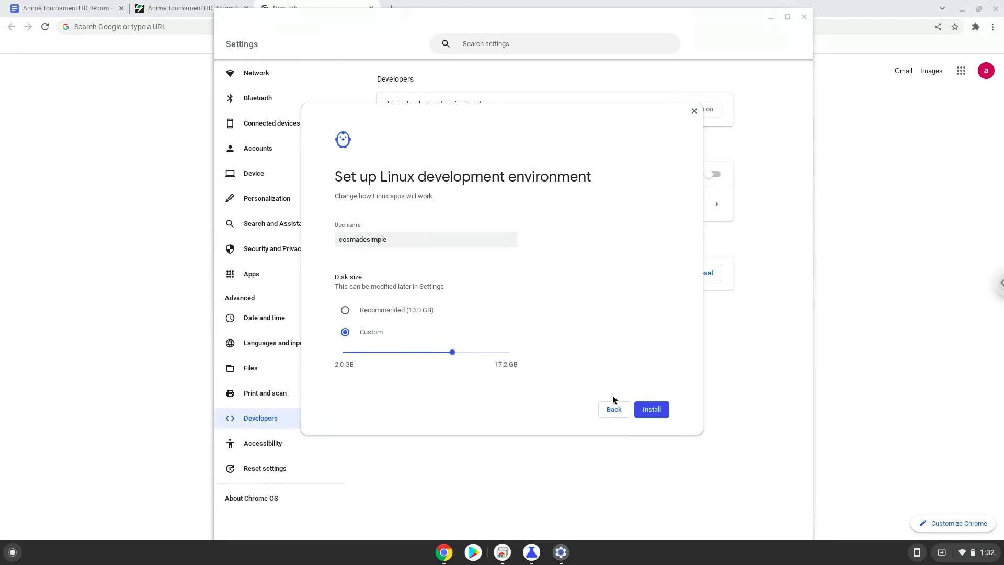
{"action": "left_click", "coordinate": [651, 409]}
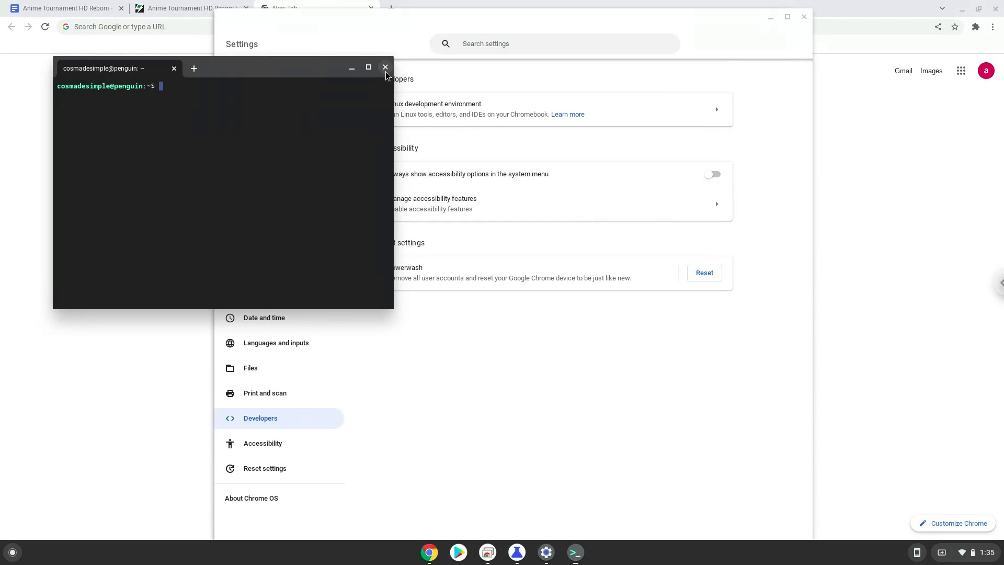
Step: Close the terminal, flags window and empty tab, then start the Anime Tournament HD: Reborn download on Game Jolt
{"action": "left_click", "coordinate": [385, 66]}
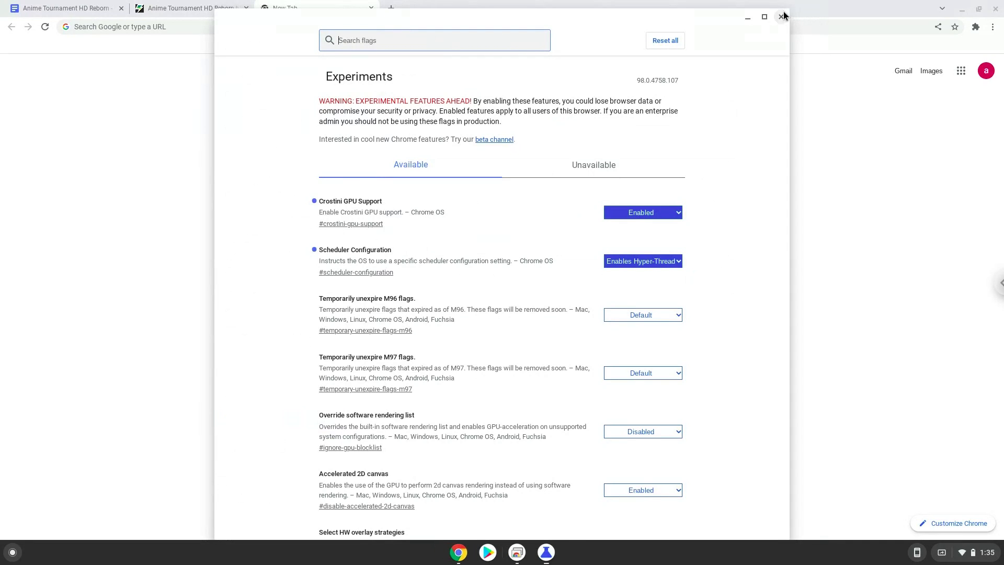
{"action": "left_click", "coordinate": [783, 17]}
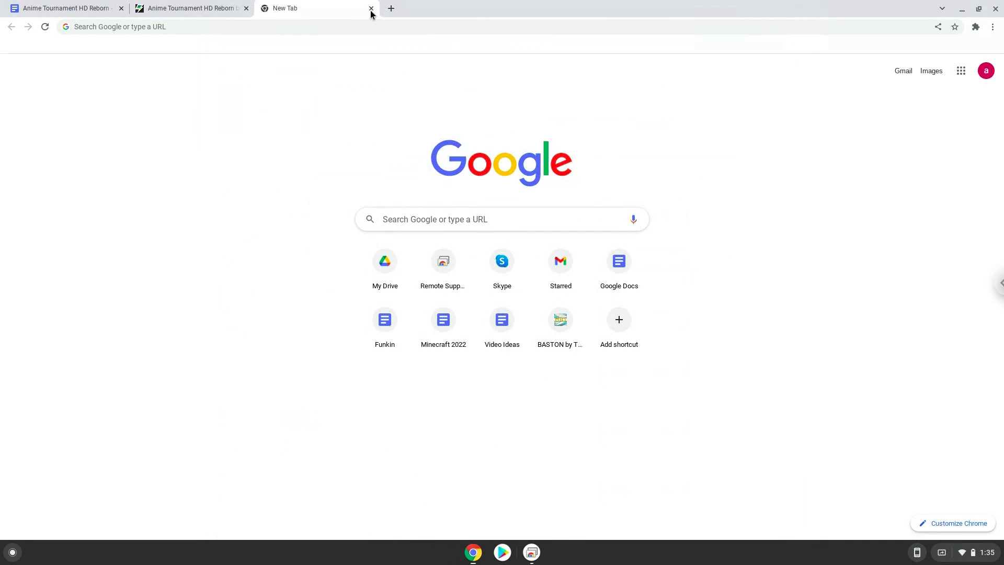
{"action": "left_click", "coordinate": [371, 8]}
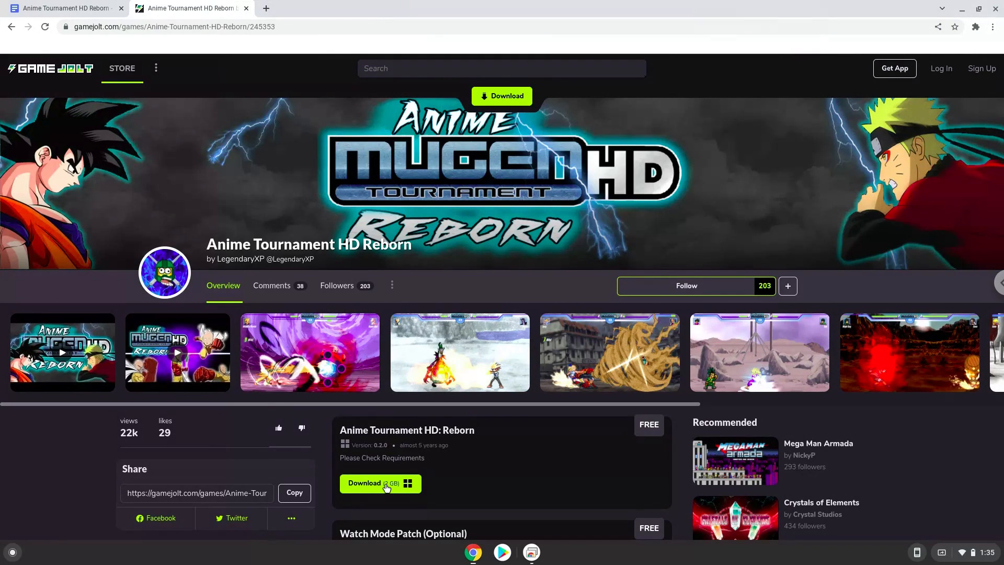
{"action": "left_click", "coordinate": [380, 482]}
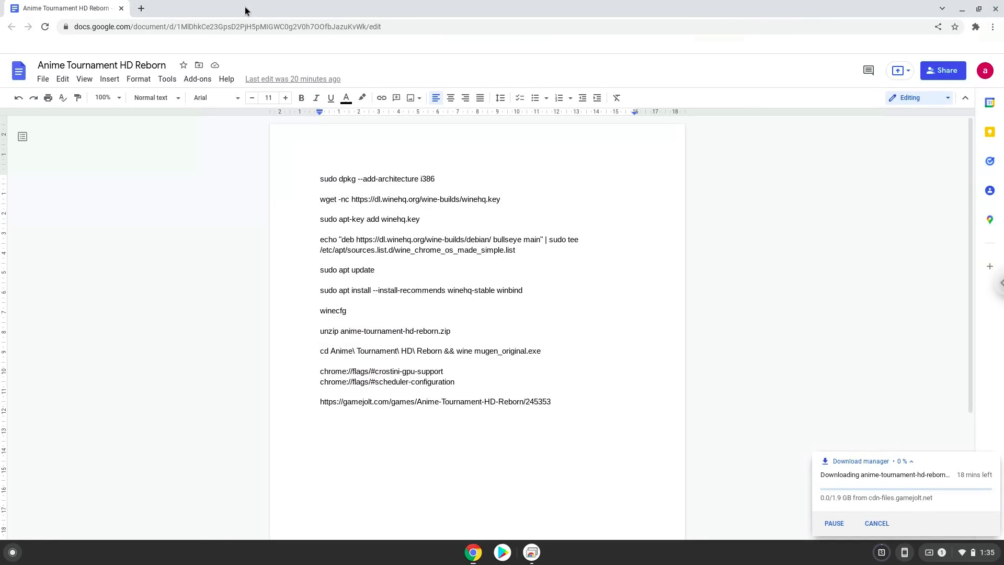
Step: Copy the 'sudo dpkg --add-architecture i386' line from Docs and open the launcher search for Terminal
{"action": "left_click", "coordinate": [320, 178]}
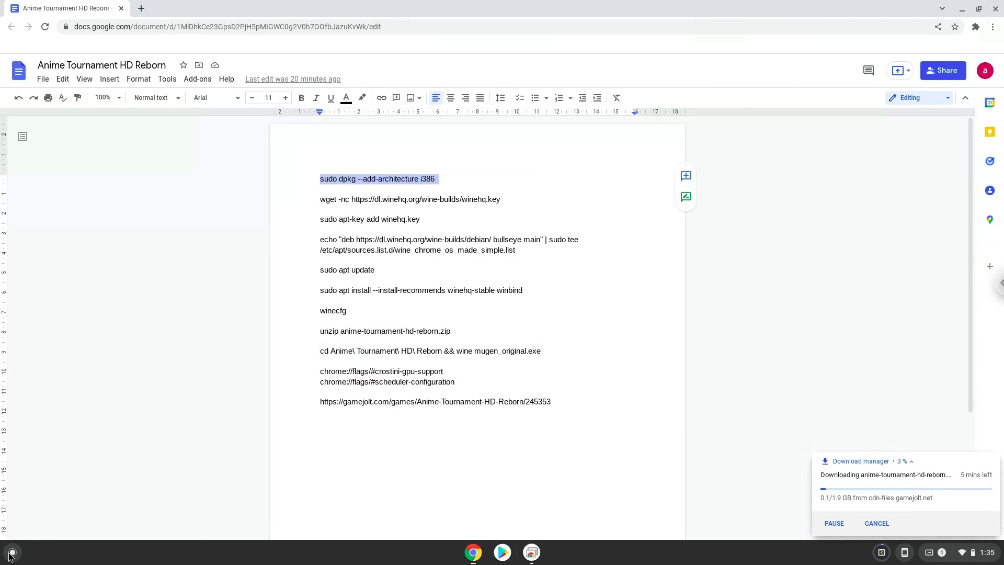
{"action": "left_click", "coordinate": [12, 552]}
{"action": "type", "text": "ter"}
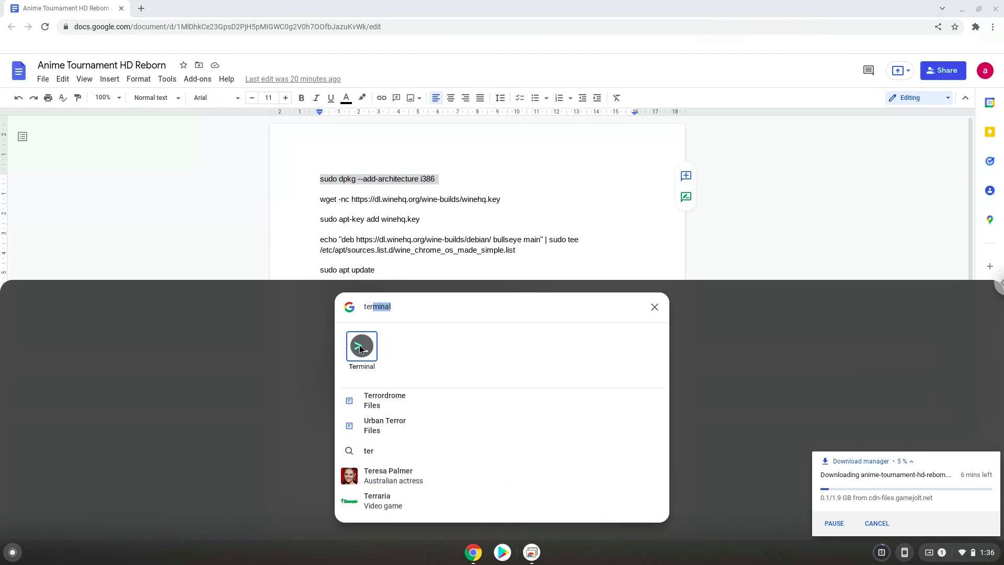
Step: Launch the Terminal app from the launcher and maximize its window
{"action": "left_click", "coordinate": [362, 346]}
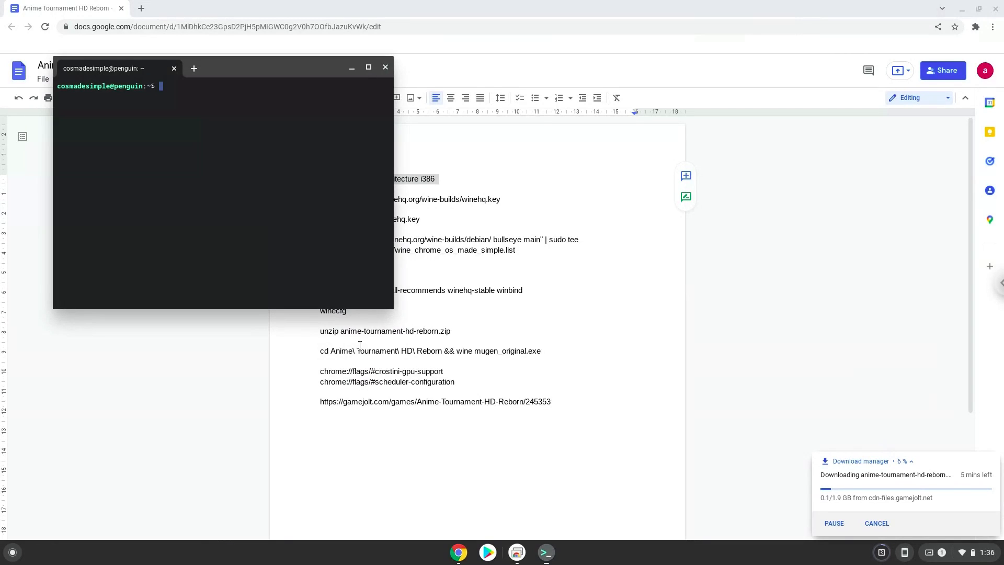
{"action": "mouse_move", "coordinate": [297, 73]}
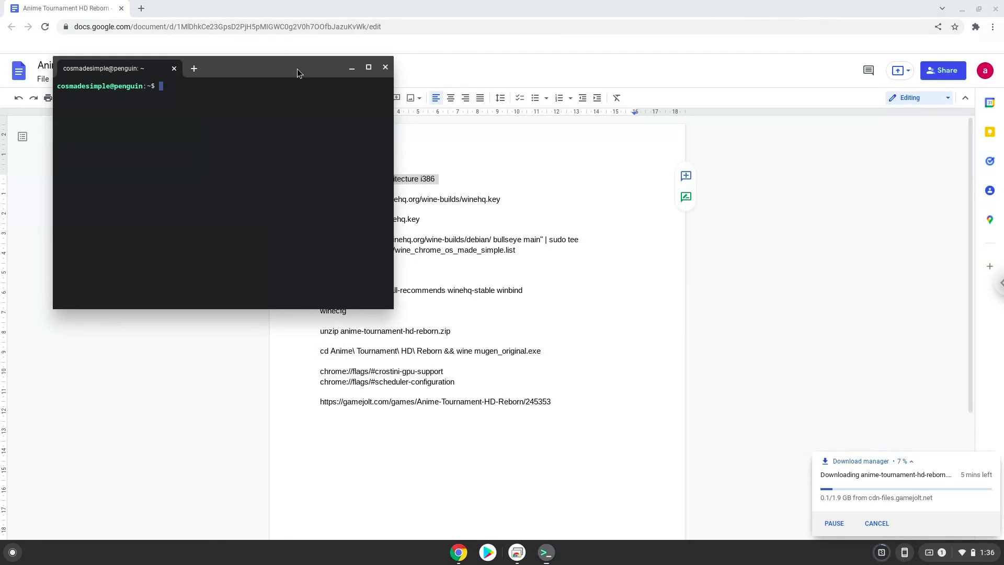
{"action": "left_click", "coordinate": [368, 67]}
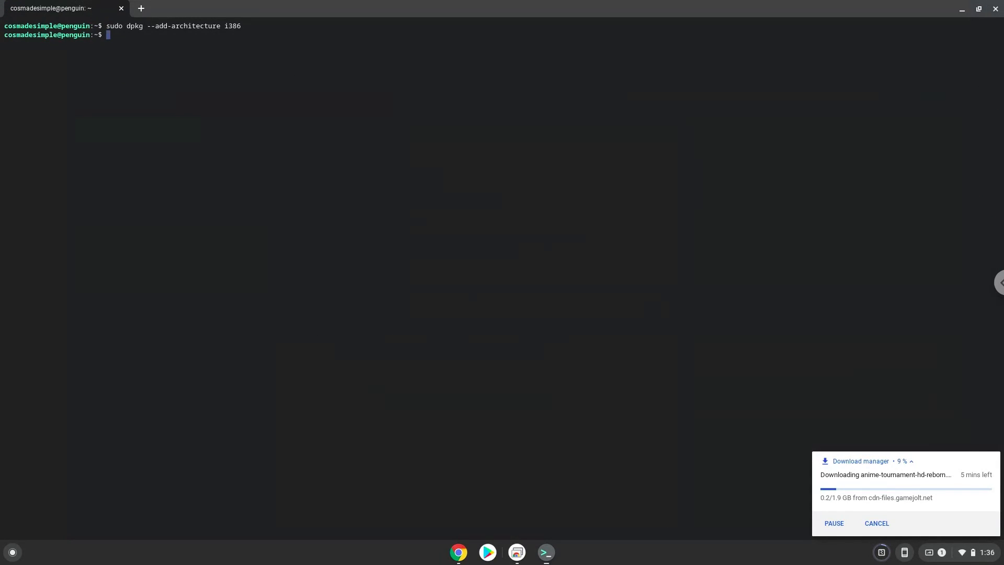
{"action": "mouse_move", "coordinate": [323, 129]}
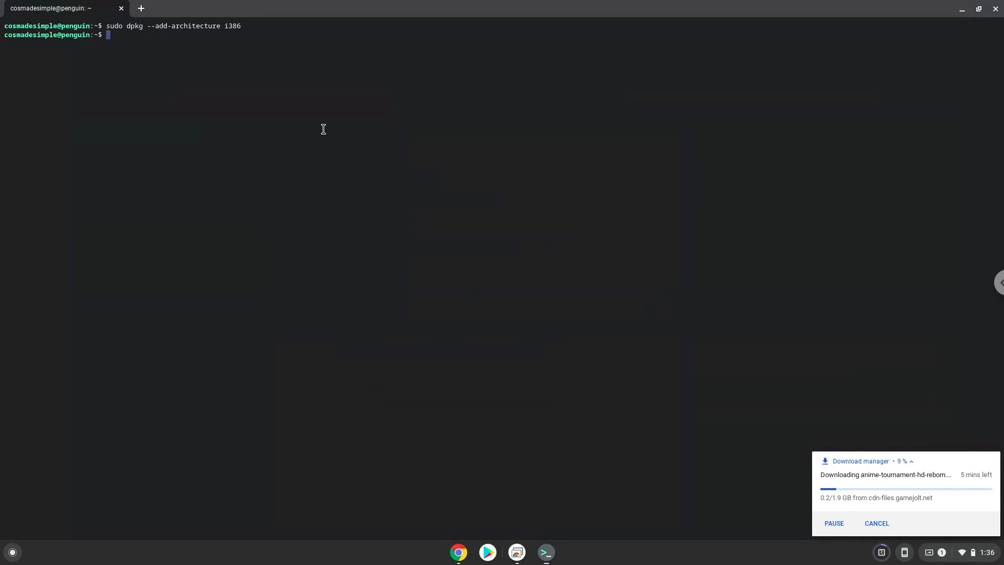
{"action": "mouse_move", "coordinate": [431, 413]}
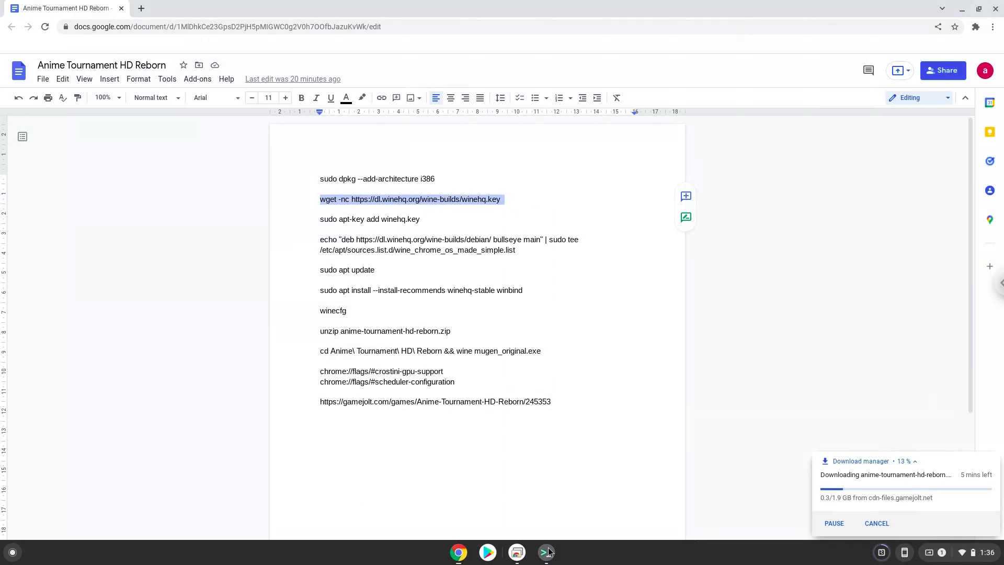
Step: Run the copied dpkg and wget commands in the terminal, then run 'sudo apt-key add winehq.key'
{"action": "left_click", "coordinate": [545, 553]}
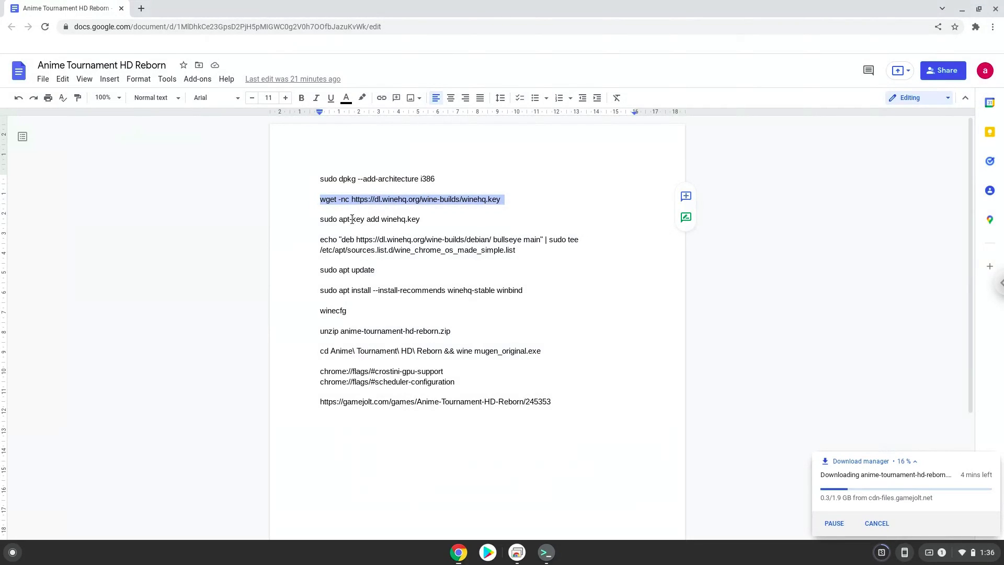
{"action": "right_click", "coordinate": [370, 219]}
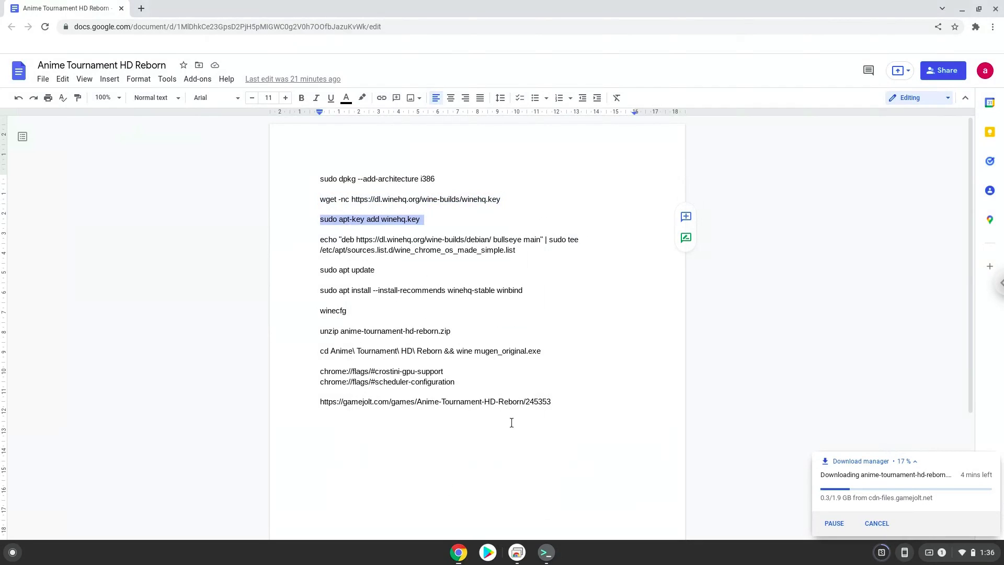
{"action": "left_click", "coordinate": [545, 551]}
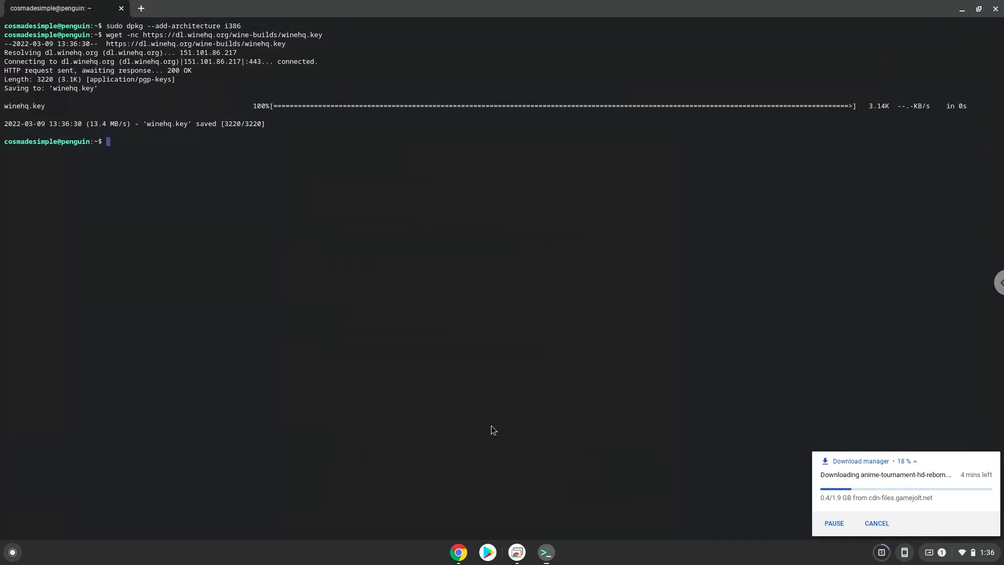
{"action": "type", "text": "sudo apt-key add winehq.key"}
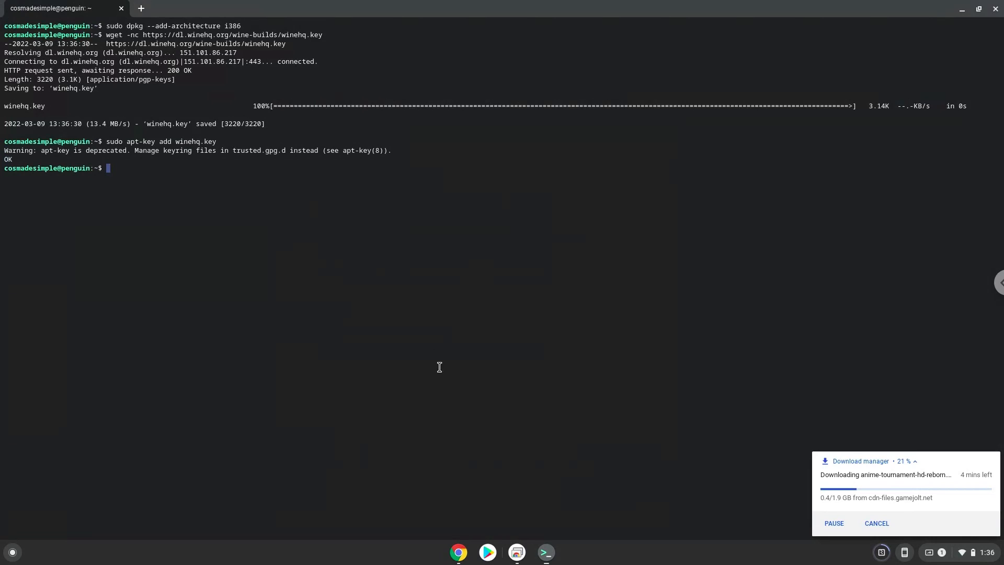
{"action": "mouse_move", "coordinate": [458, 553]}
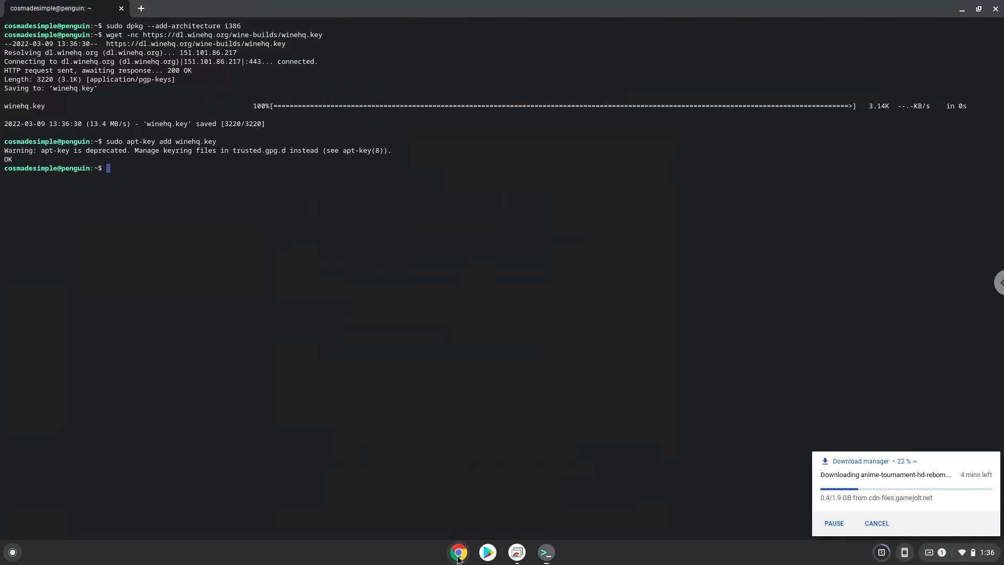
Step: Copy and run the echo WineHQ bullseye repository command, then copy 'sudo apt update' to refresh package lists
{"action": "left_click", "coordinate": [459, 551]}
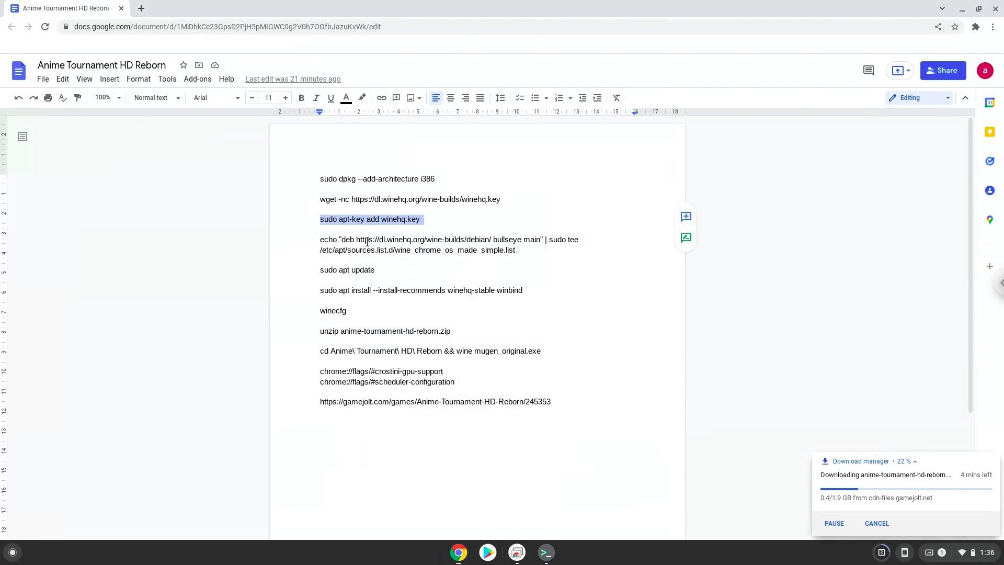
{"action": "right_click", "coordinate": [448, 244]}
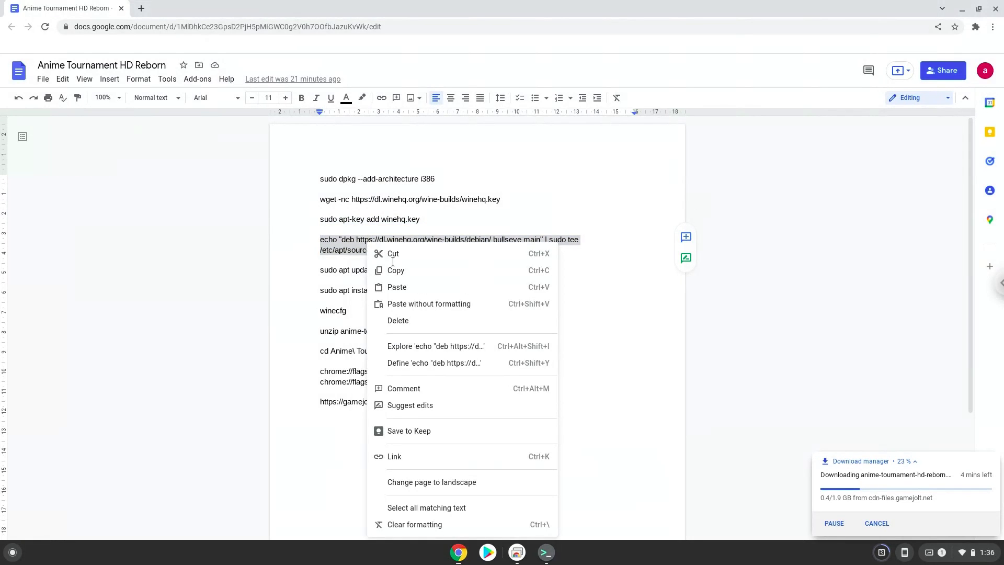
{"action": "left_click", "coordinate": [539, 504]}
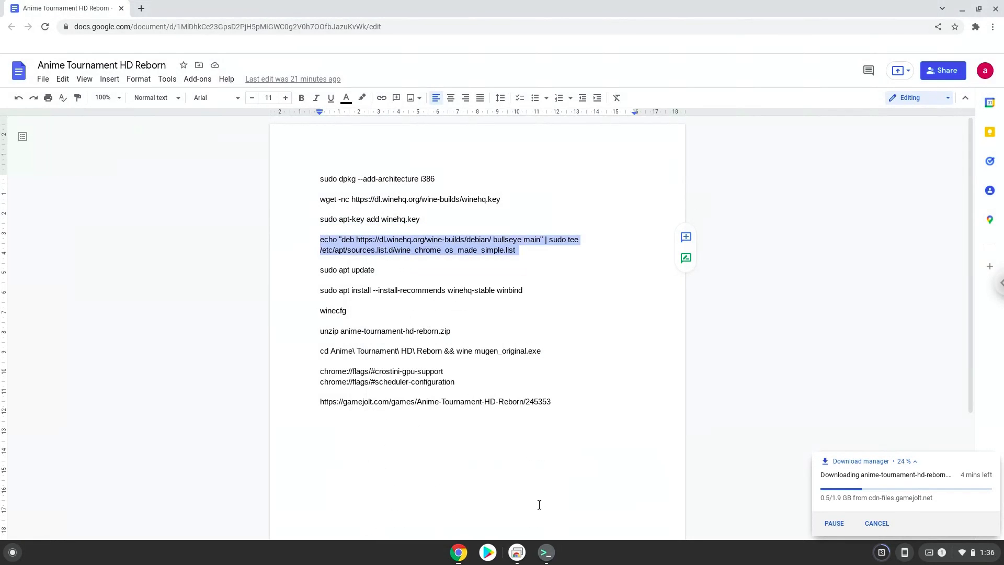
{"action": "left_click", "coordinate": [545, 552]}
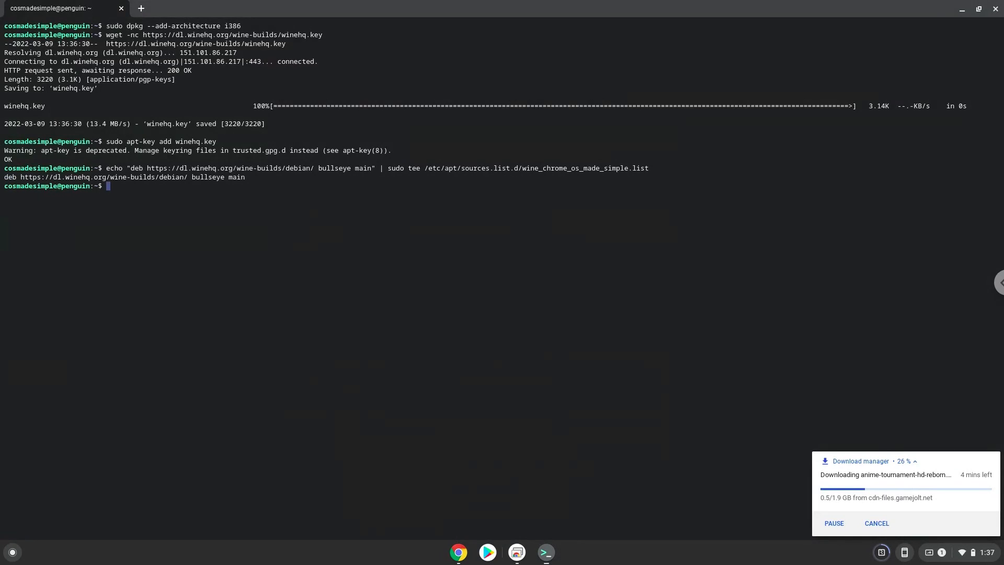
{"action": "mouse_move", "coordinate": [454, 536]}
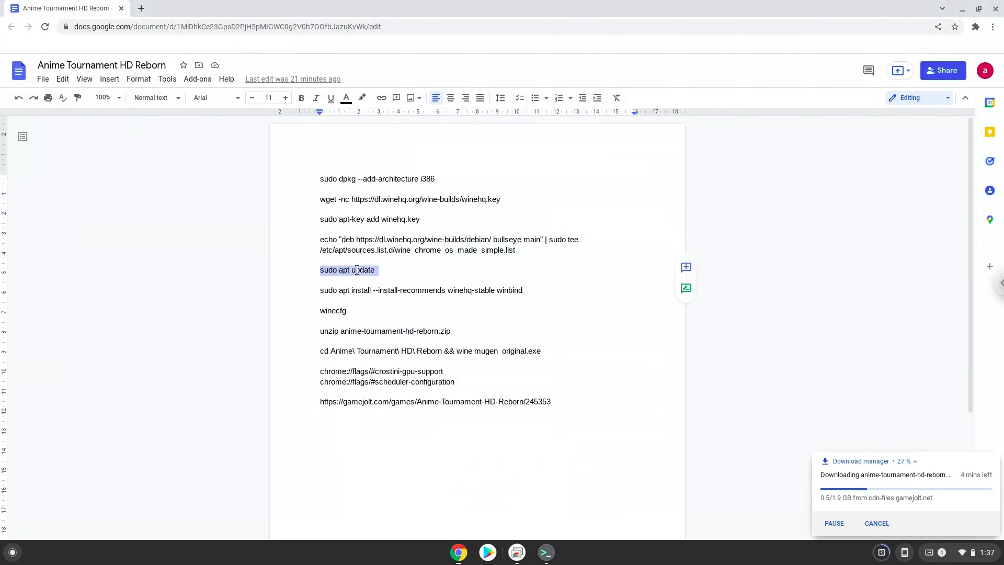
{"action": "right_click", "coordinate": [347, 269]}
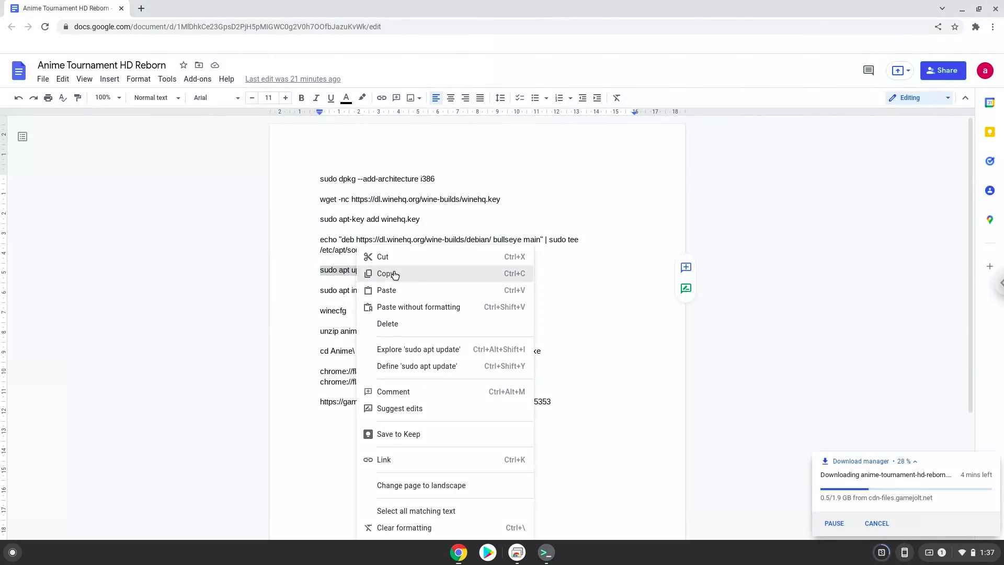
{"action": "left_click", "coordinate": [387, 273]}
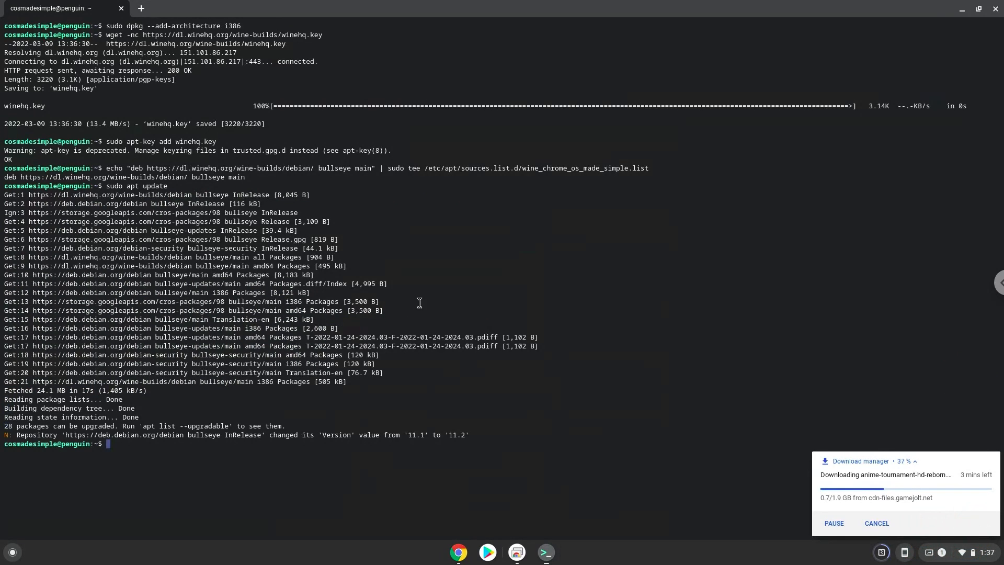
{"action": "mouse_move", "coordinate": [459, 552]}
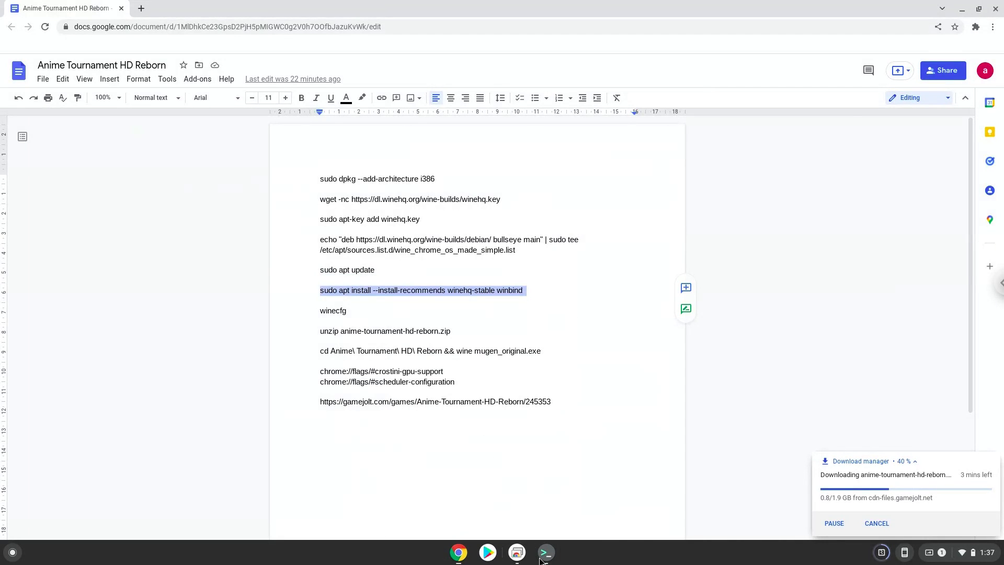
Step: Run apt install winehq-stable winbind and answer Y to proceed with the download
{"action": "left_click", "coordinate": [545, 552]}
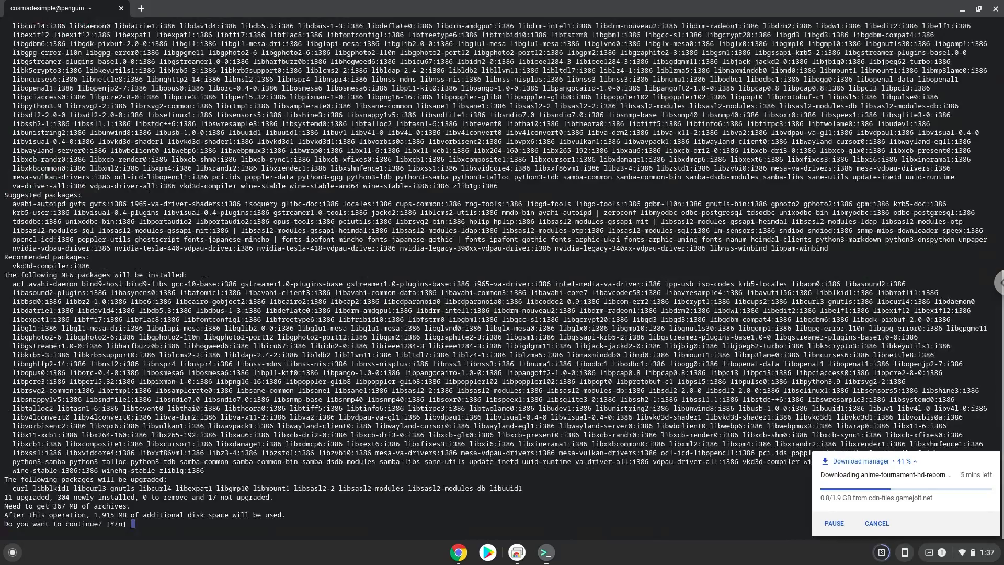
{"action": "type", "text": "Y"}
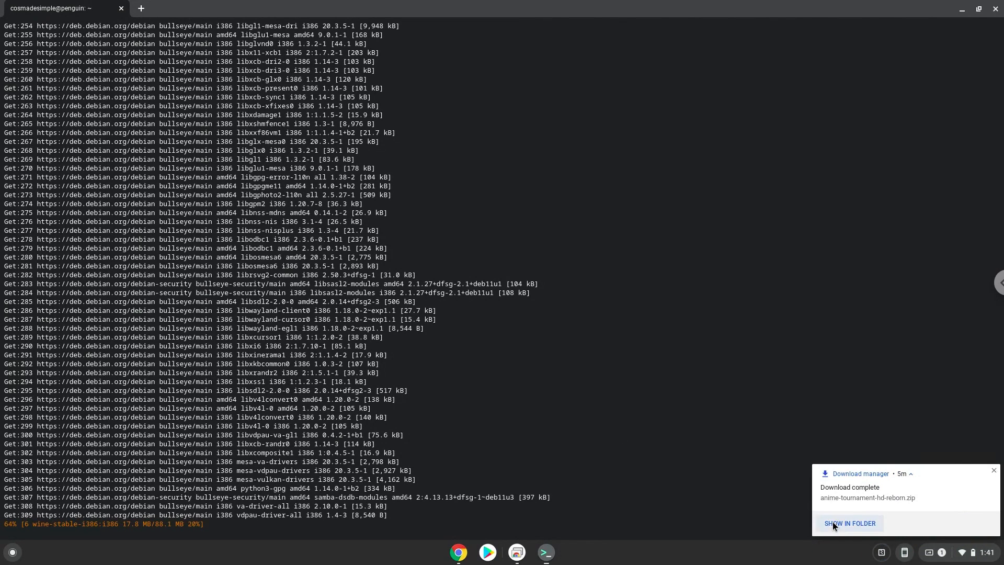
Step: Copy anime-tournament-hd-reborn.zip from Downloads and paste it into Linux files beside winehq.key
{"action": "left_click", "coordinate": [850, 523]}
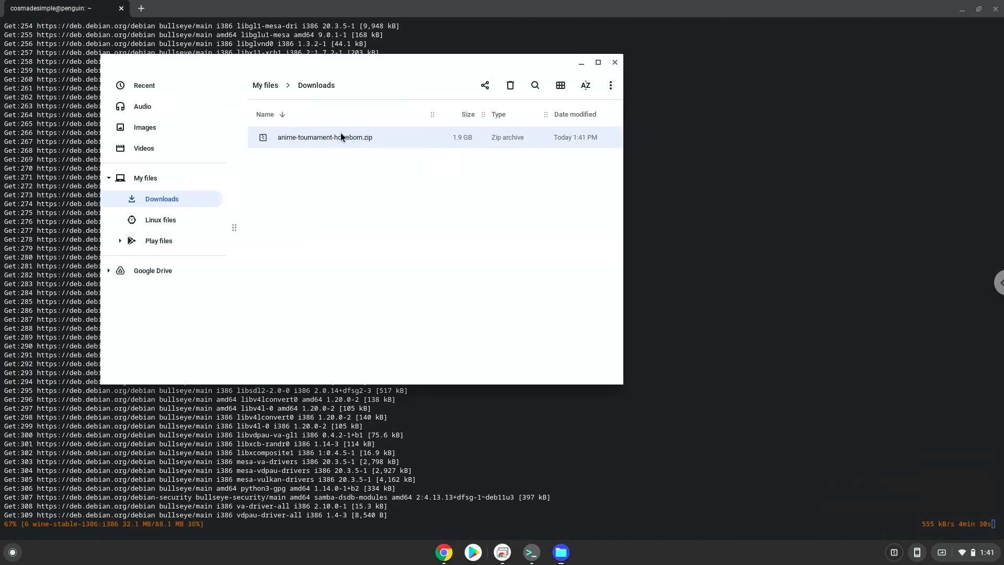
{"action": "right_click", "coordinate": [325, 137]}
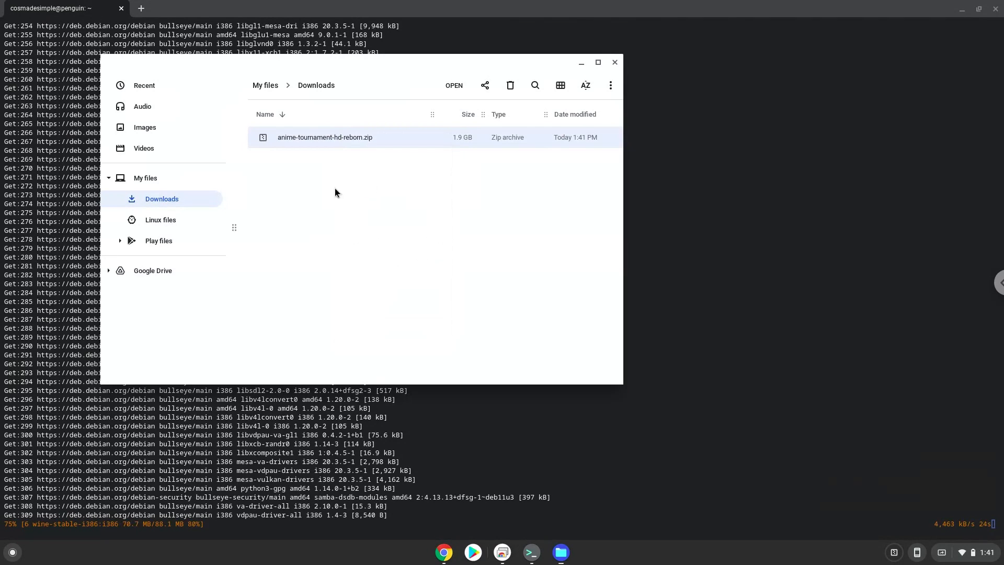
{"action": "mouse_move", "coordinate": [160, 220]}
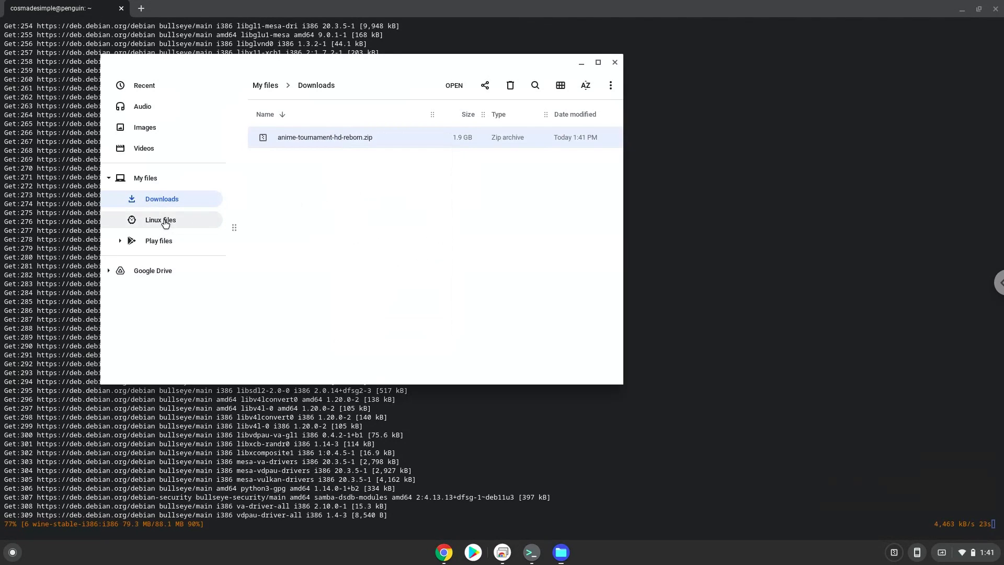
{"action": "left_click", "coordinate": [160, 220]}
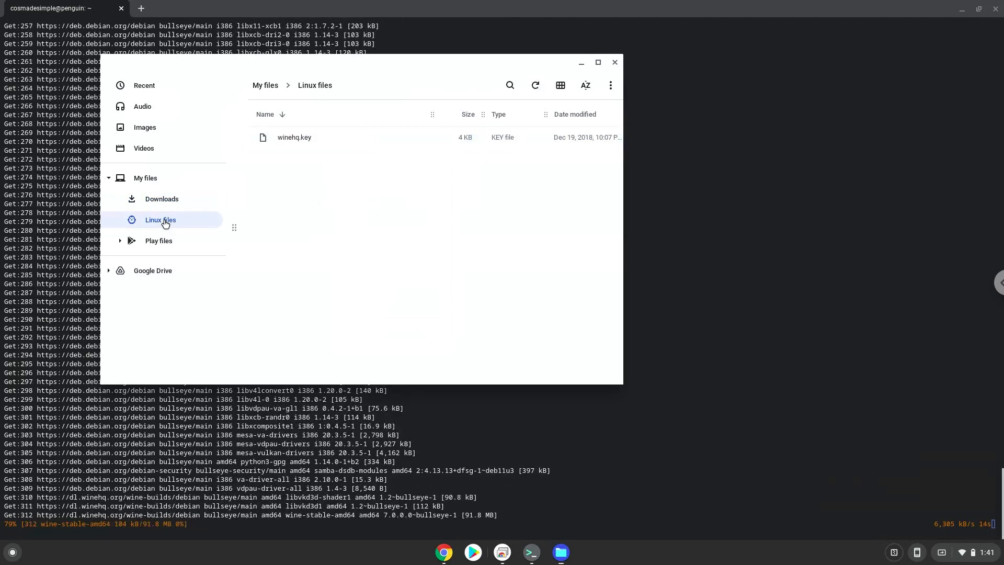
{"action": "mouse_move", "coordinate": [305, 223]}
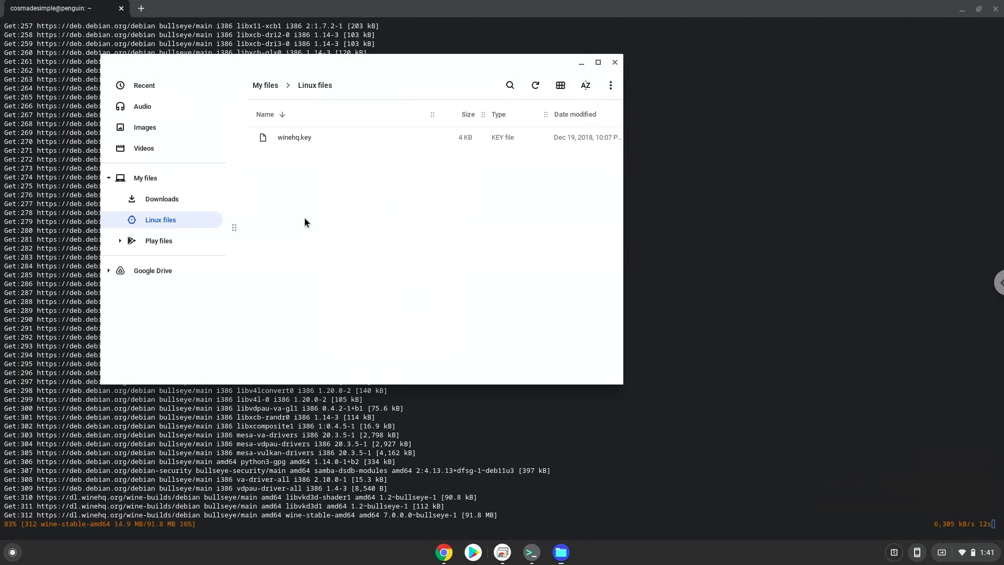
{"action": "right_click", "coordinate": [305, 222]}
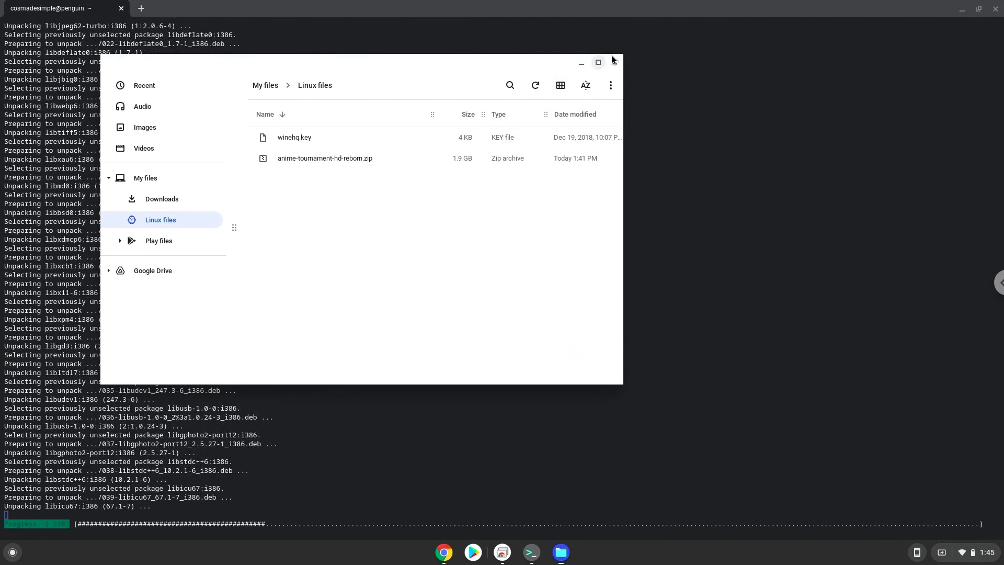
Step: Run winecfg from the notes and accept the wine-mono install it prompts for
{"action": "left_click", "coordinate": [559, 552]}
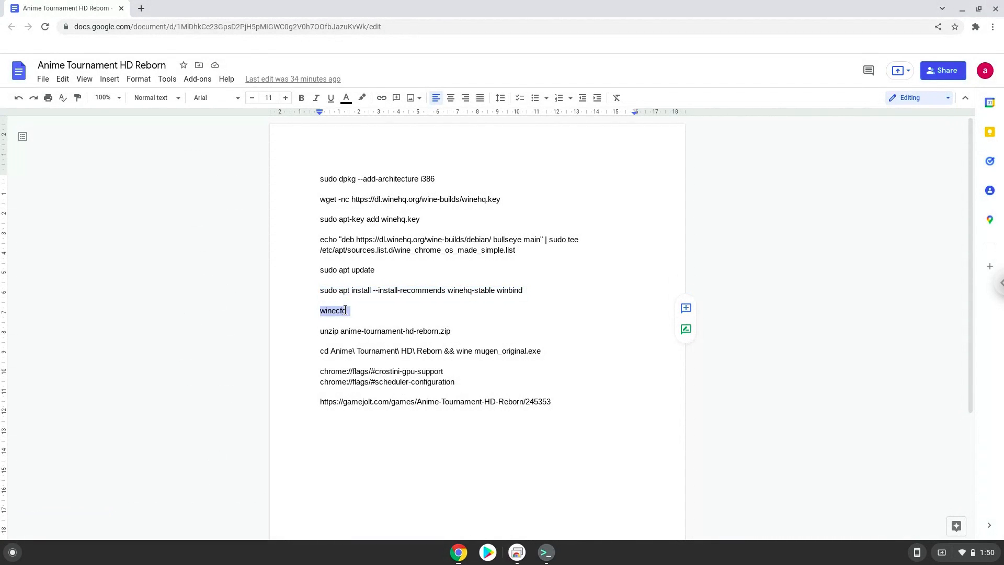
{"action": "right_click", "coordinate": [333, 310]}
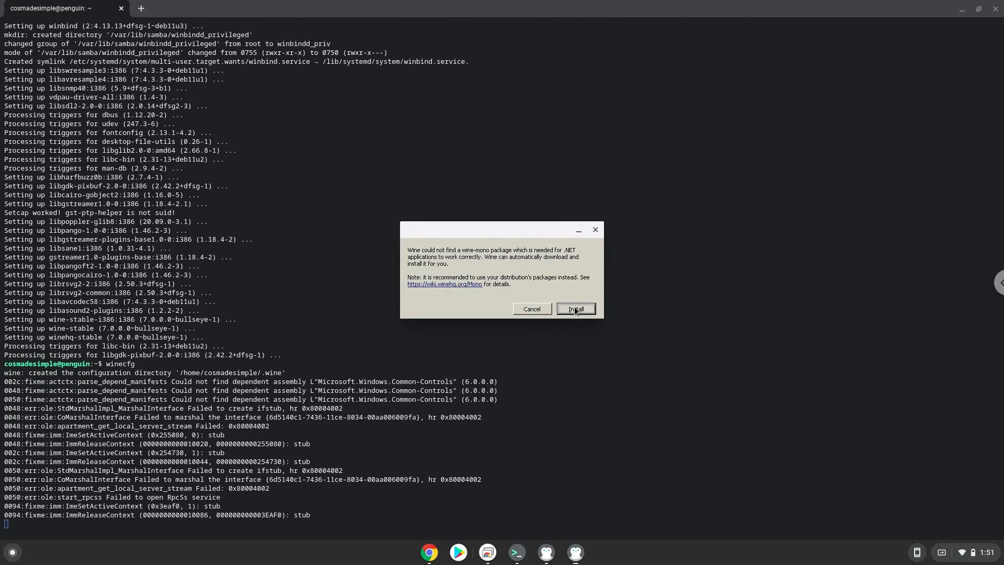
{"action": "left_click", "coordinate": [574, 309]}
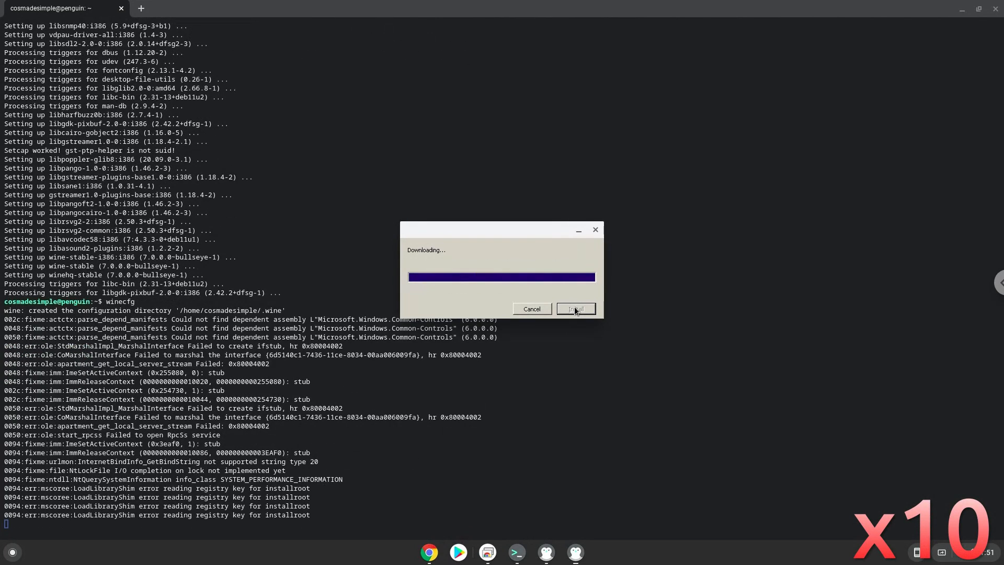
{"action": "left_click", "coordinate": [574, 308]}
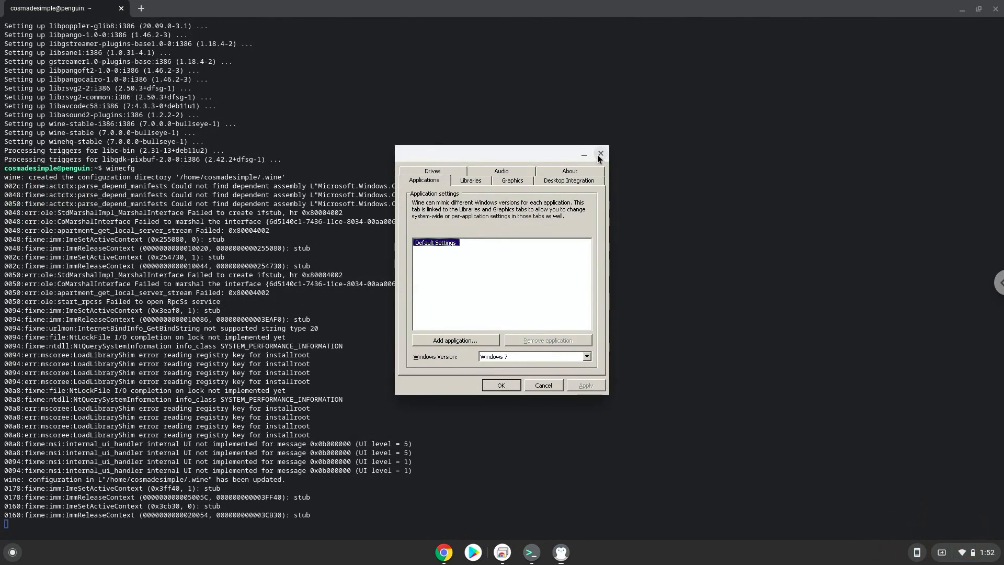
Step: Close Wine configuration and run unzip anime-tournament-hd-reborn.zip to extract the game files
{"action": "left_click", "coordinate": [599, 154]}
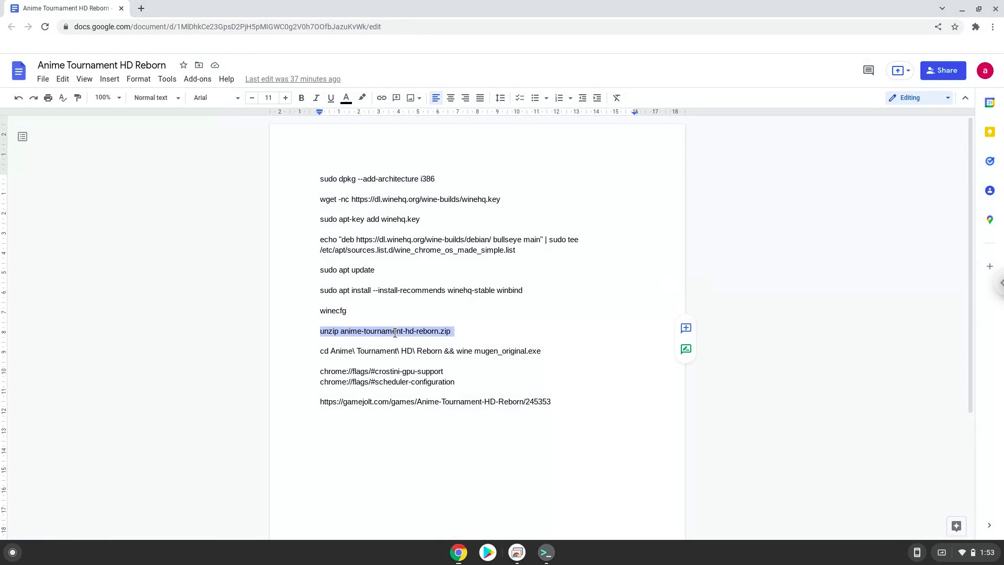
{"action": "right_click", "coordinate": [385, 330]}
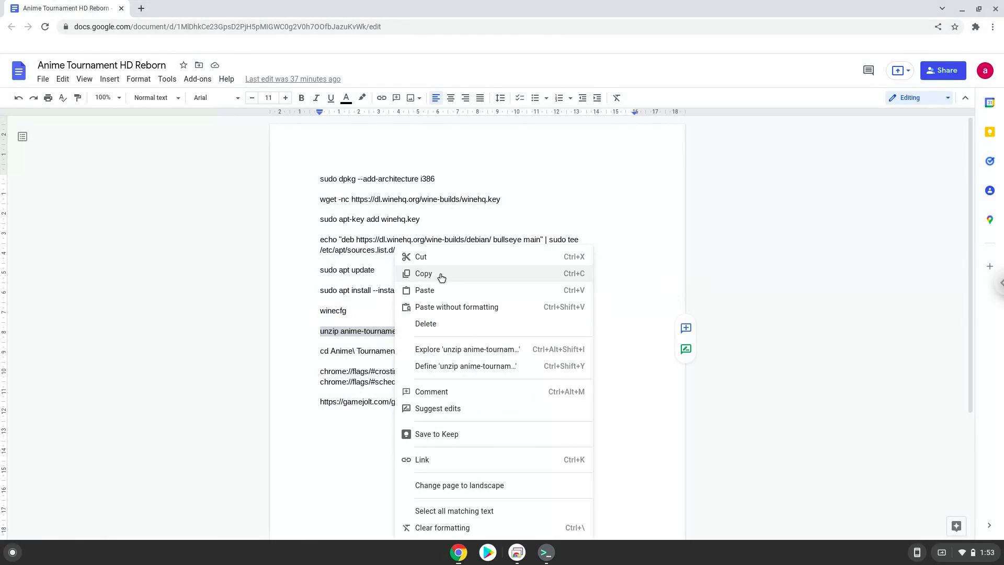
{"action": "left_click", "coordinate": [423, 274]}
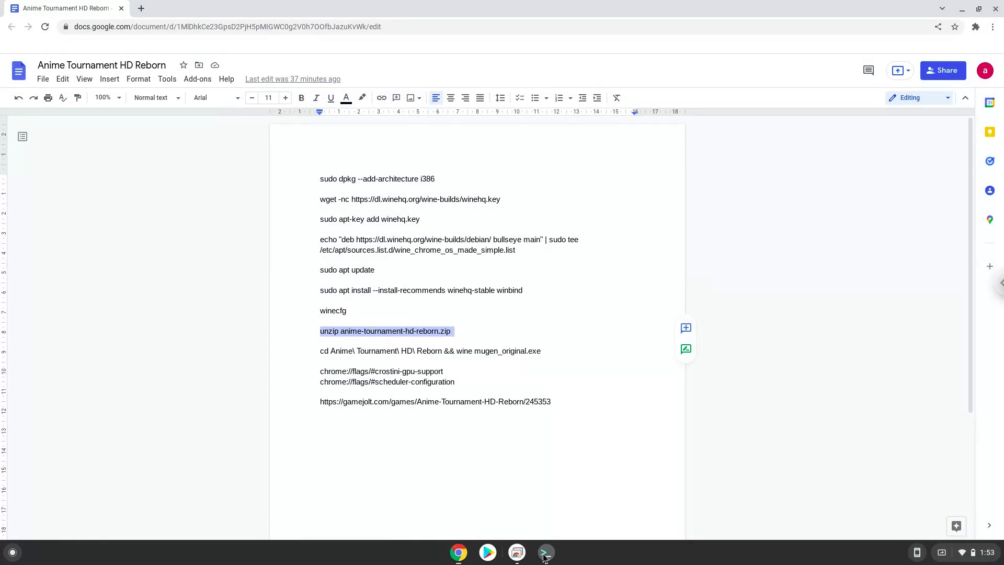
{"action": "left_click", "coordinate": [545, 552]}
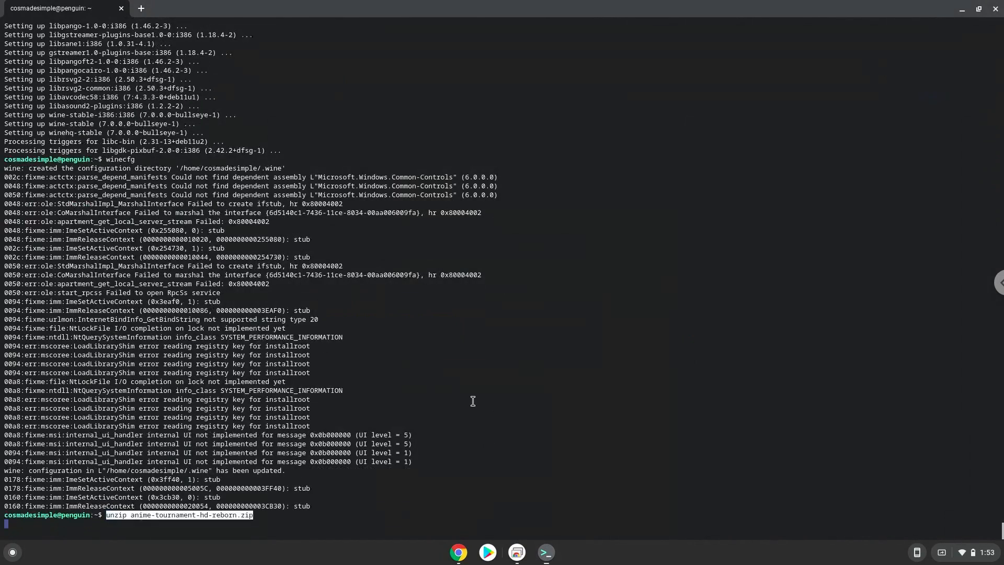
{"action": "key", "text": "Return"}
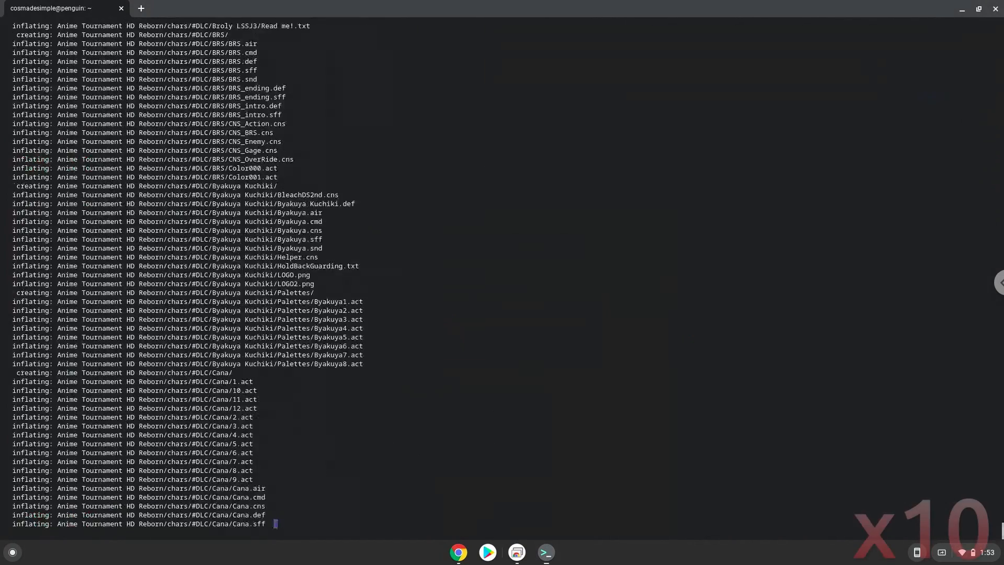